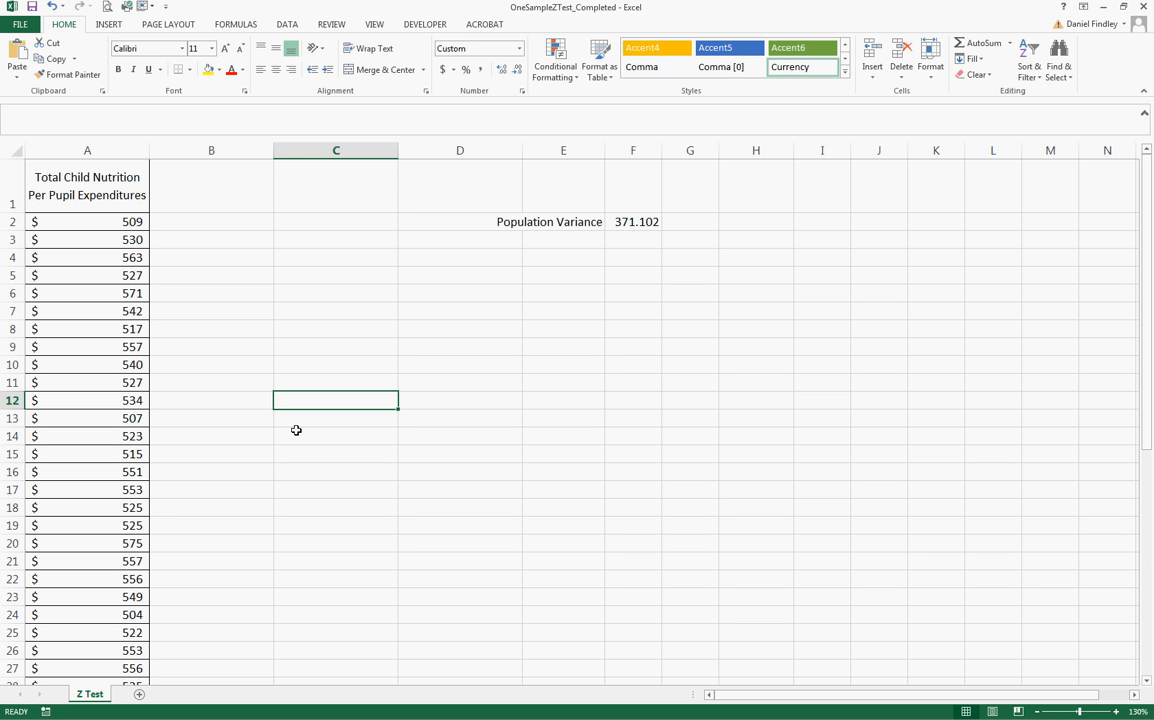
{"action": "mouse_move", "coordinate": [299, 413]}
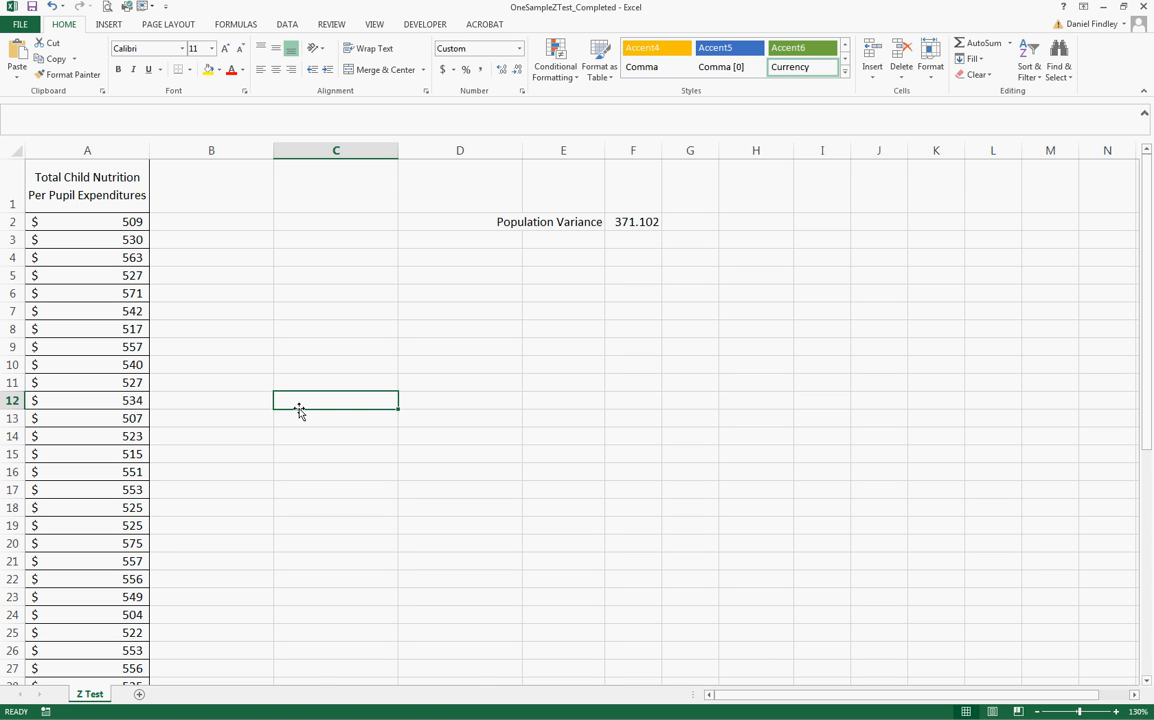
{"action": "mouse_move", "coordinate": [664, 354]}
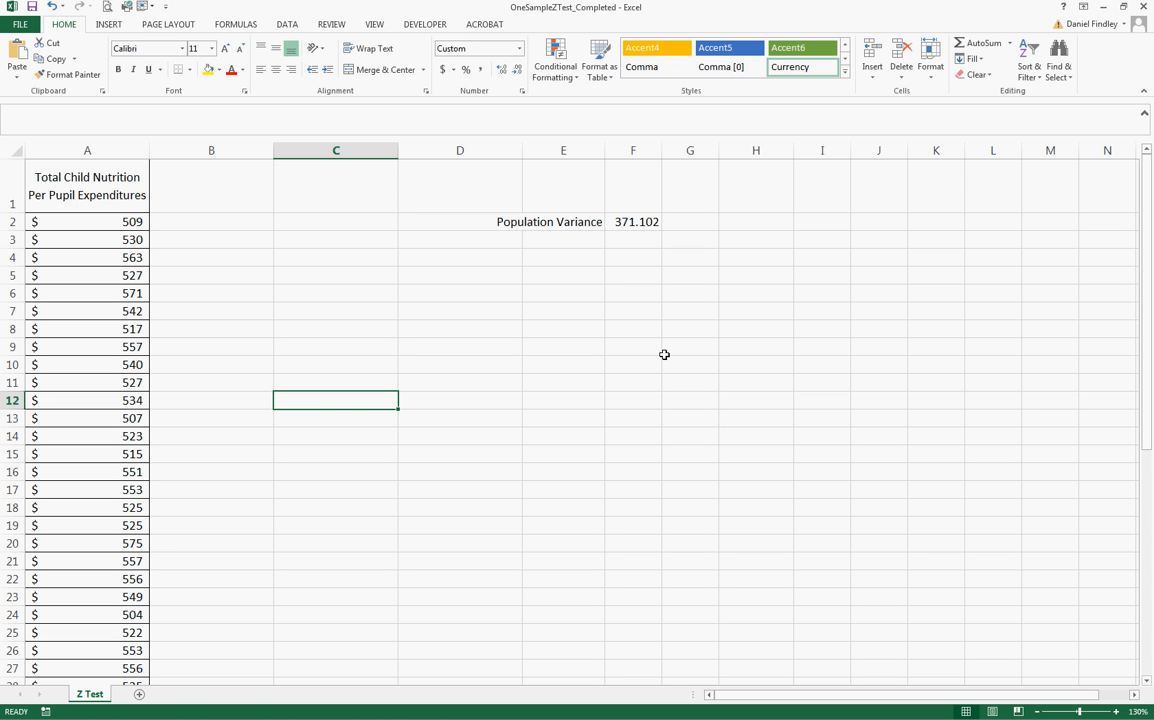
{"action": "mouse_move", "coordinate": [649, 350]}
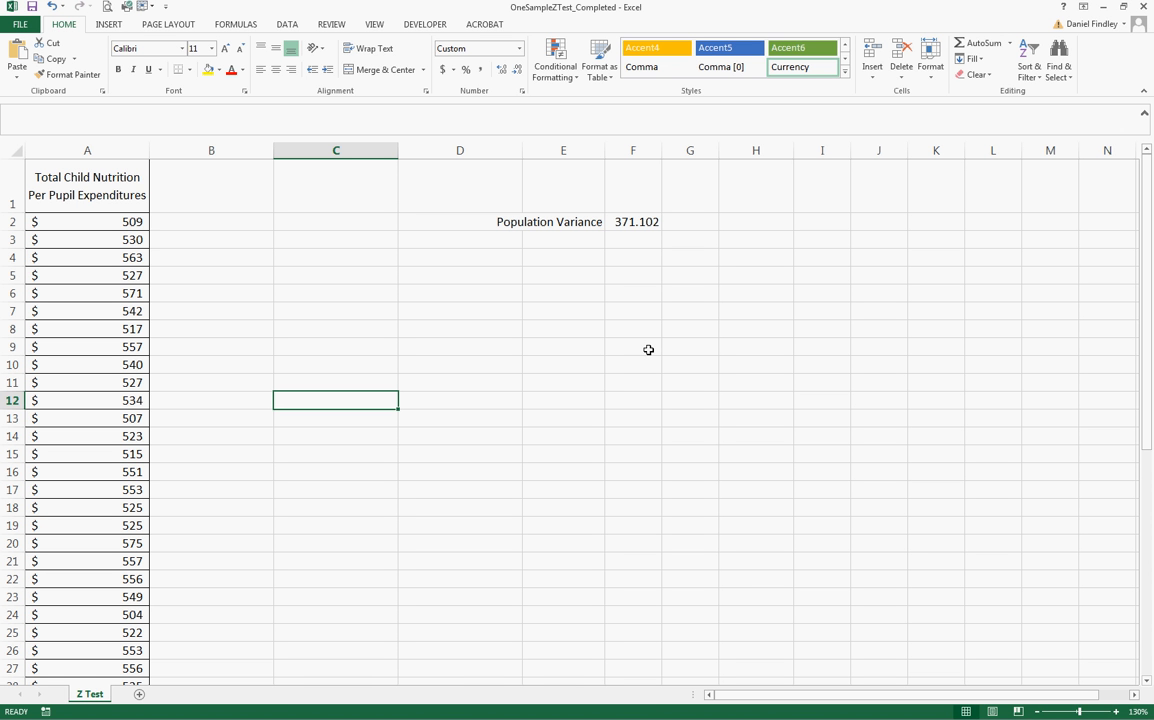
{"action": "mouse_move", "coordinate": [179, 177]}
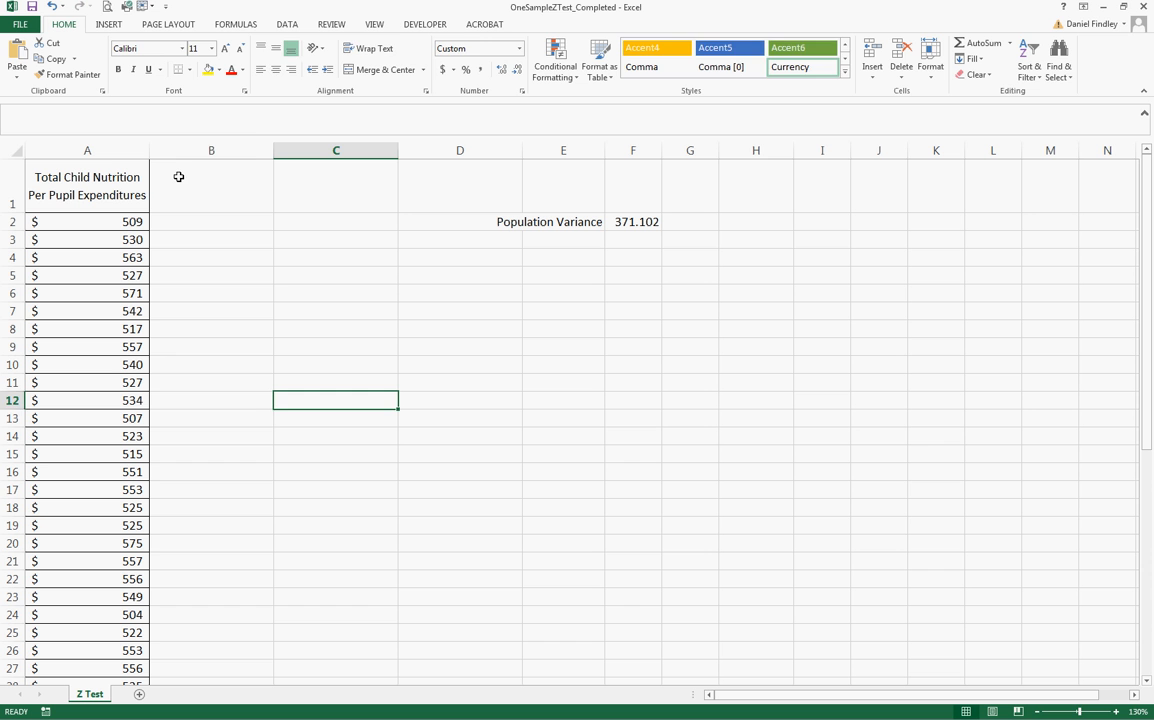
Add a 'Test' header in B1 and fill 545 down rows B2 to B51.
{"action": "left_click", "coordinate": [211, 186]}
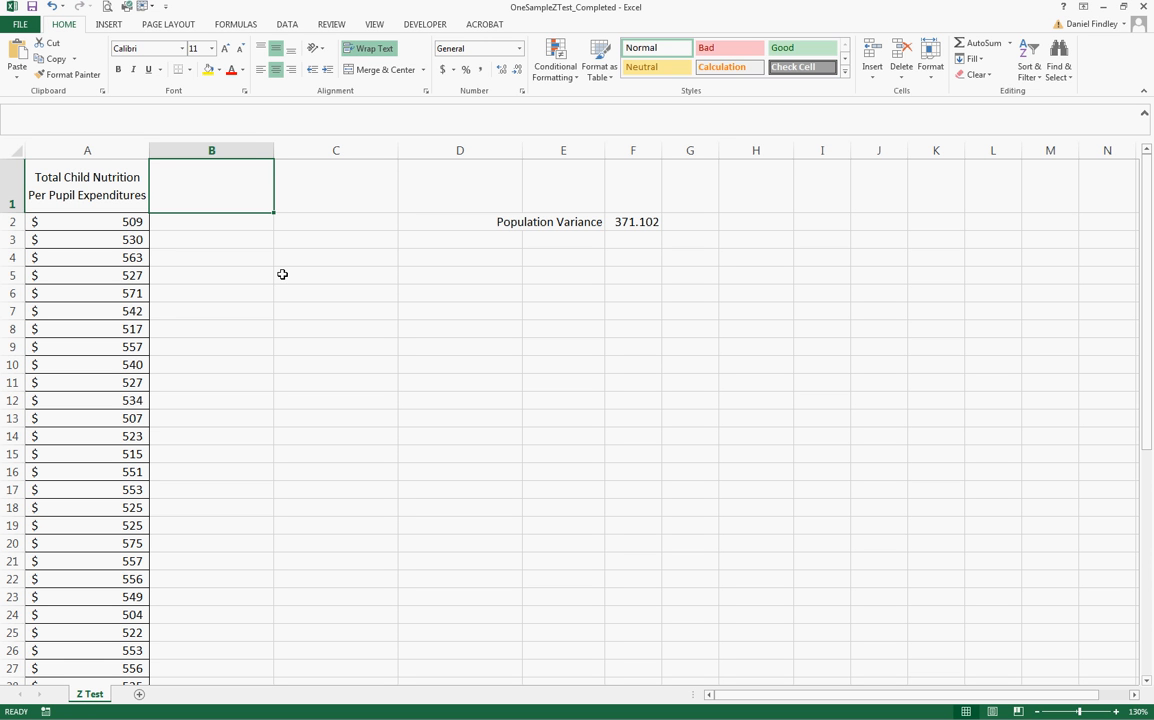
{"action": "type", "text": "Test"}
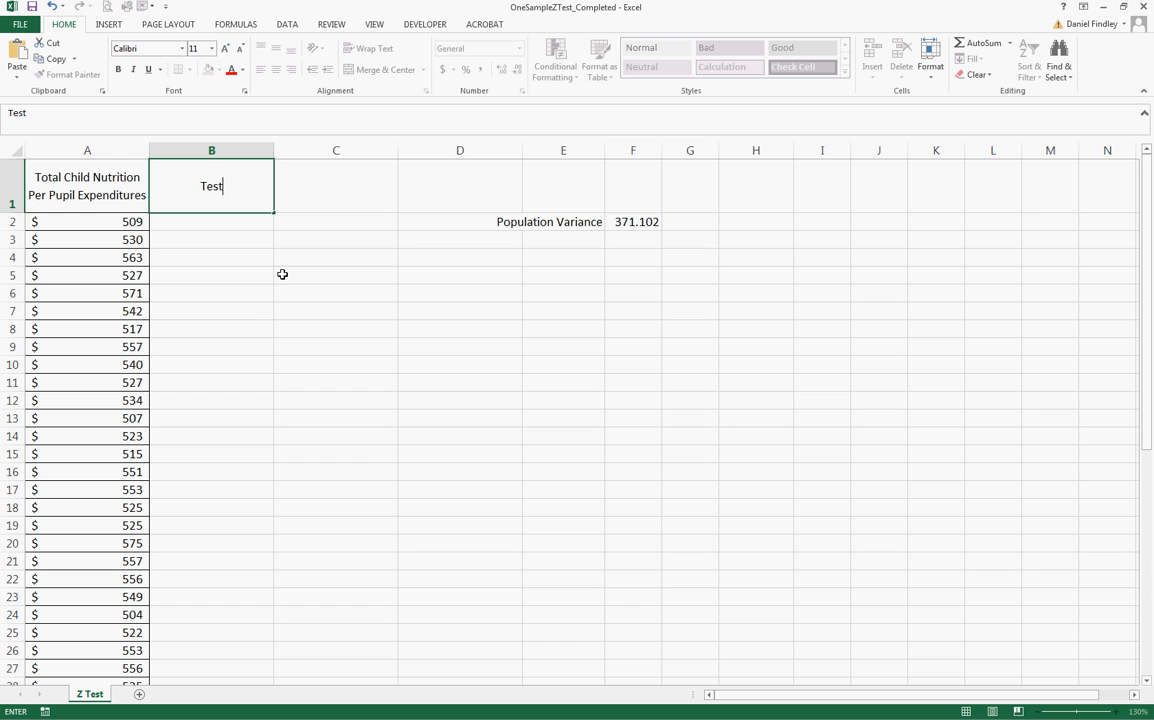
{"action": "key", "text": "Return"}
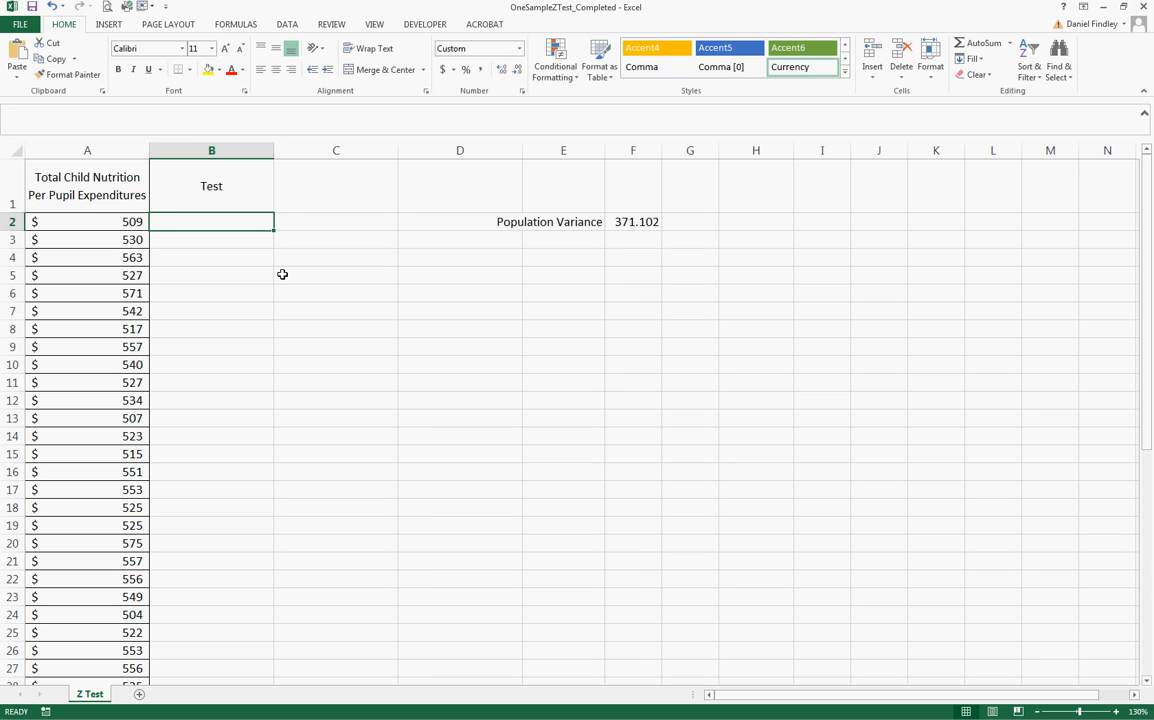
{"action": "type", "text": "545"}
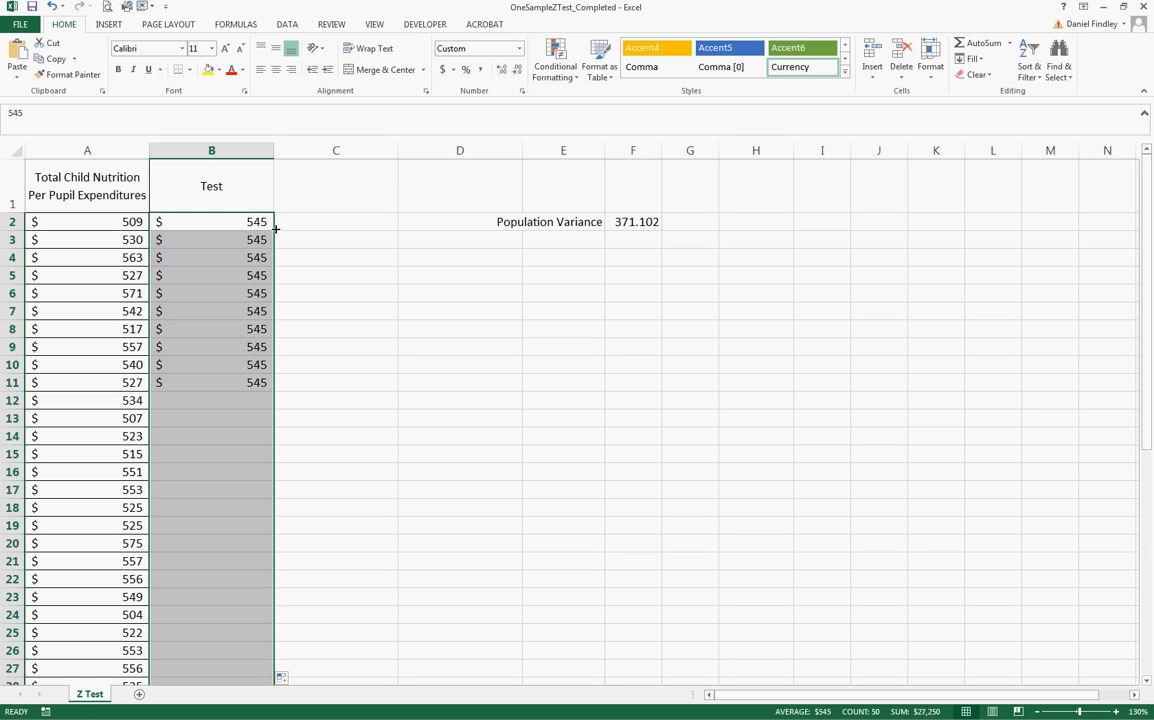
{"action": "scroll", "scroll_direction": "down", "scroll_amount": 3}
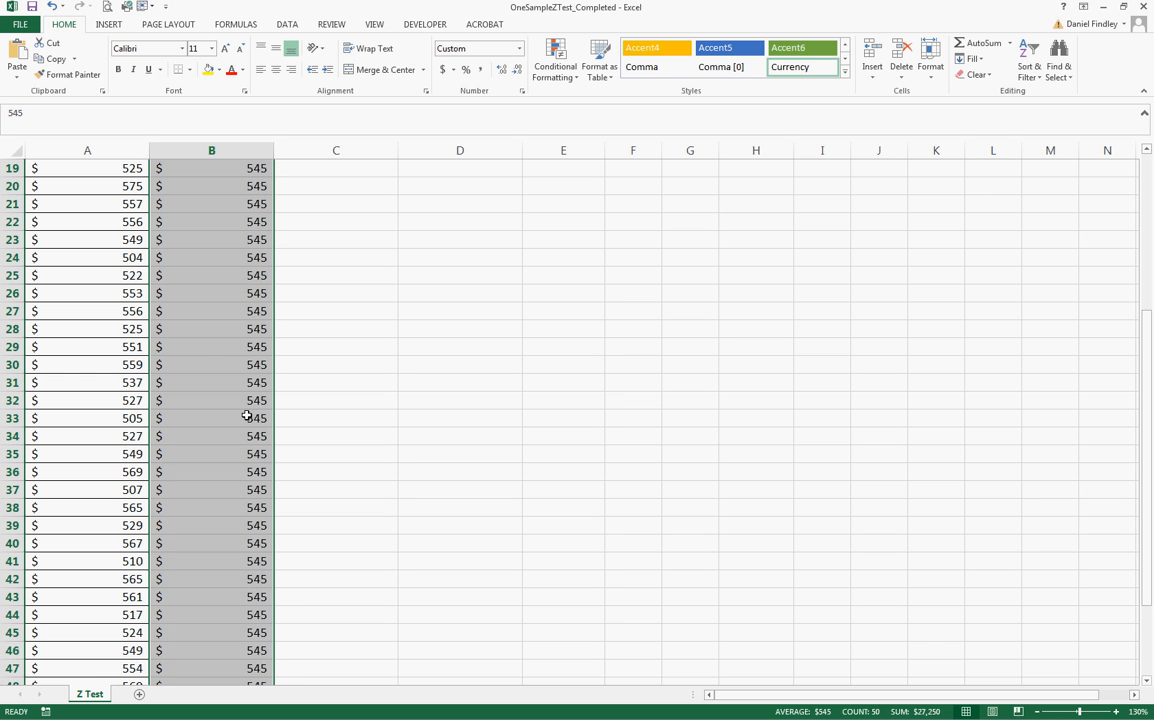
{"action": "scroll", "scroll_direction": "up", "scroll_amount": 3}
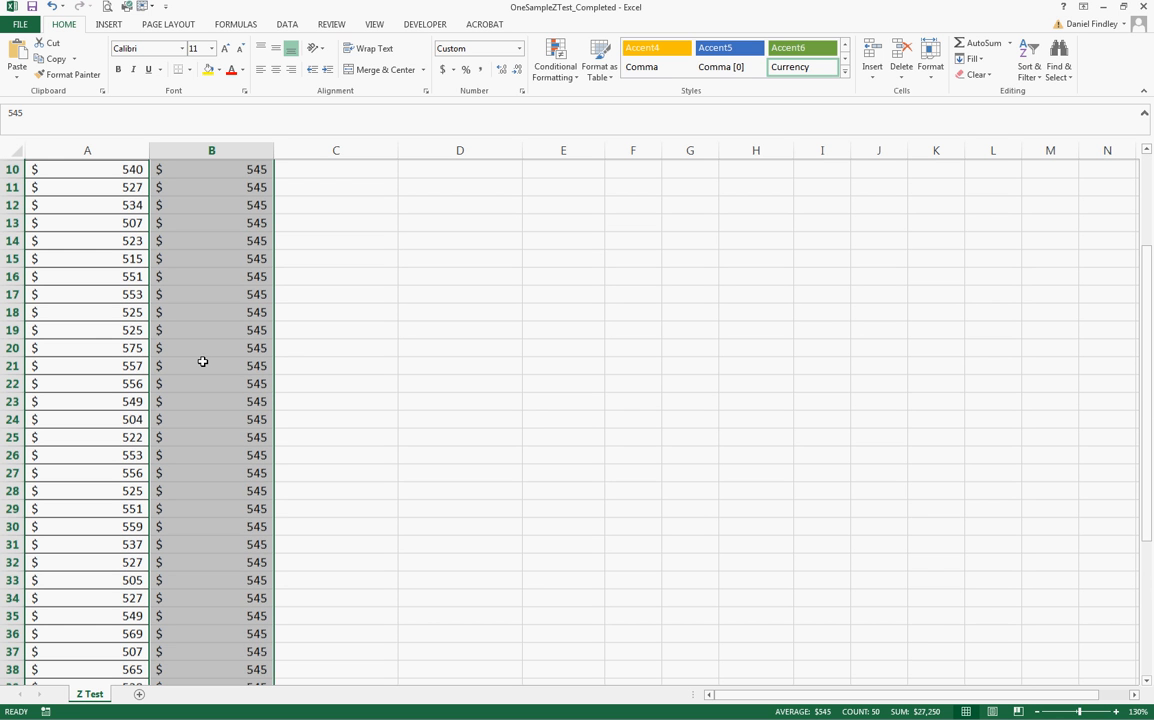
{"action": "scroll", "scroll_direction": "up", "scroll_amount": 3}
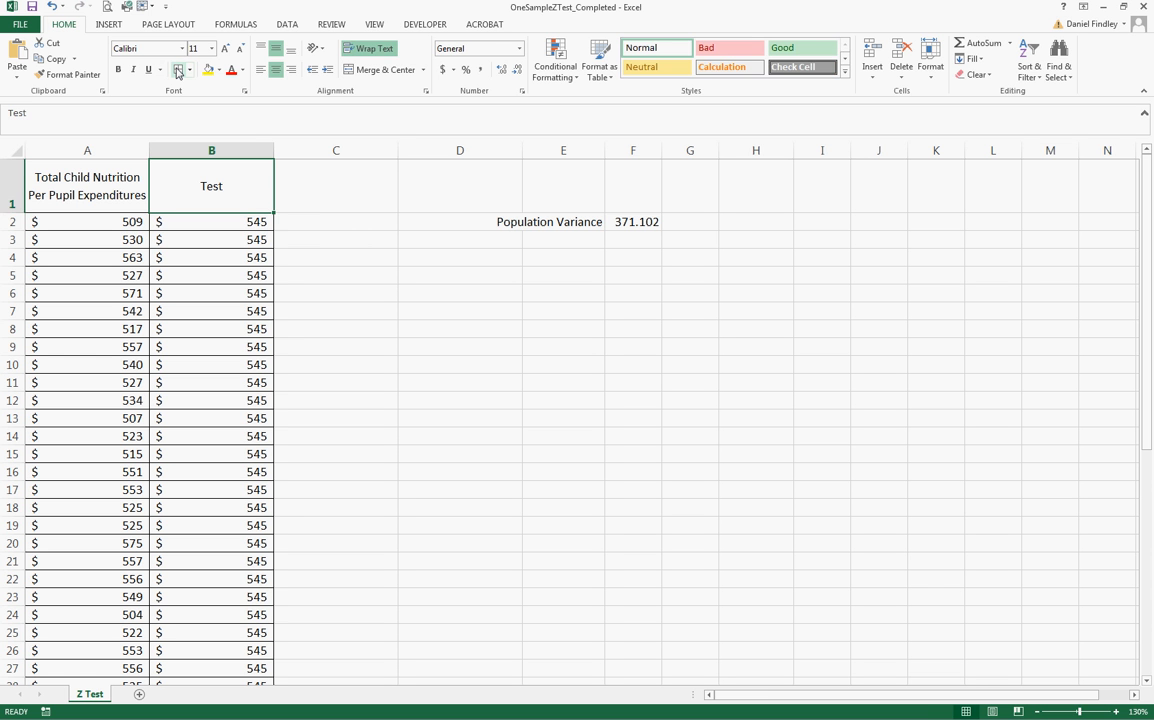
Narrow the empty column C by dragging its header border left.
{"action": "left_click", "coordinate": [335, 275]}
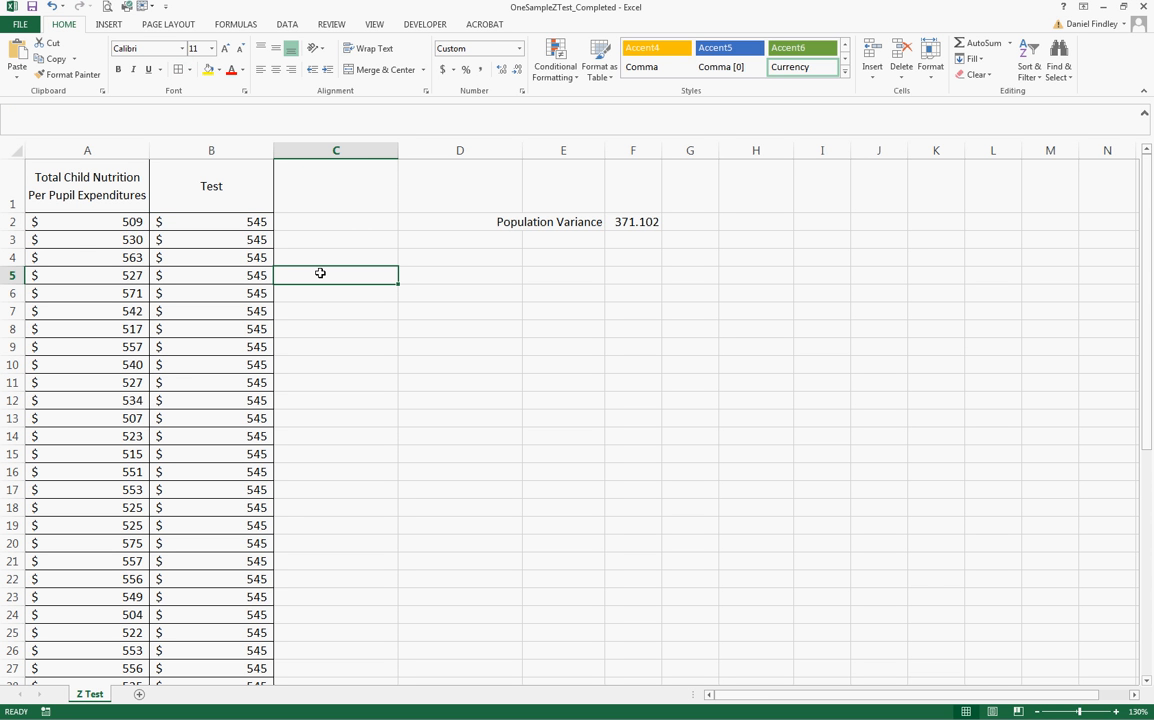
{"action": "mouse_move", "coordinate": [376, 177]}
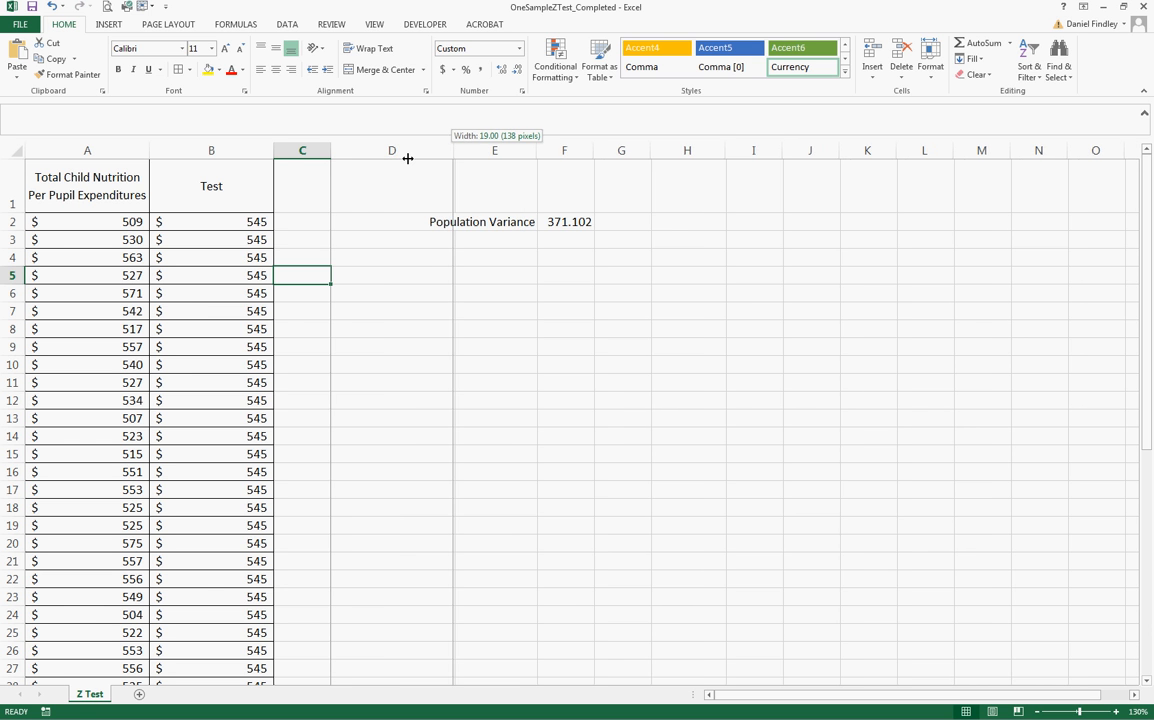
{"action": "left_click_drag", "start_coordinate": [408, 150], "coordinate": [352, 150]}
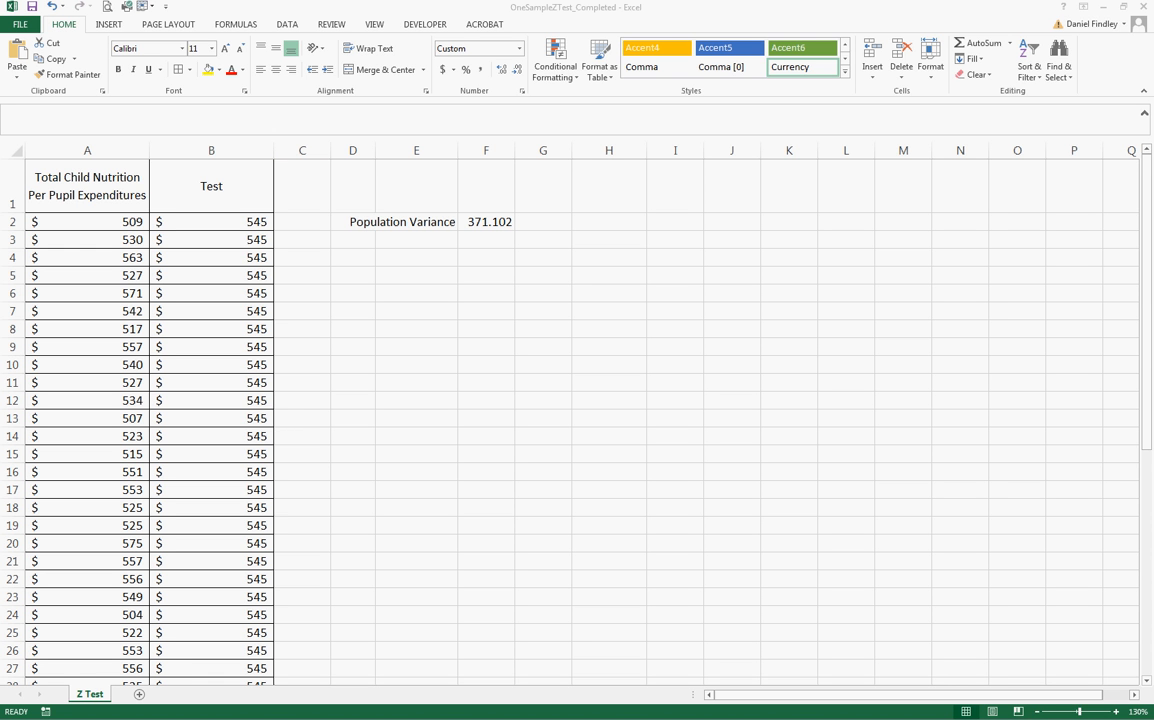
{"action": "mouse_move", "coordinate": [574, 640]}
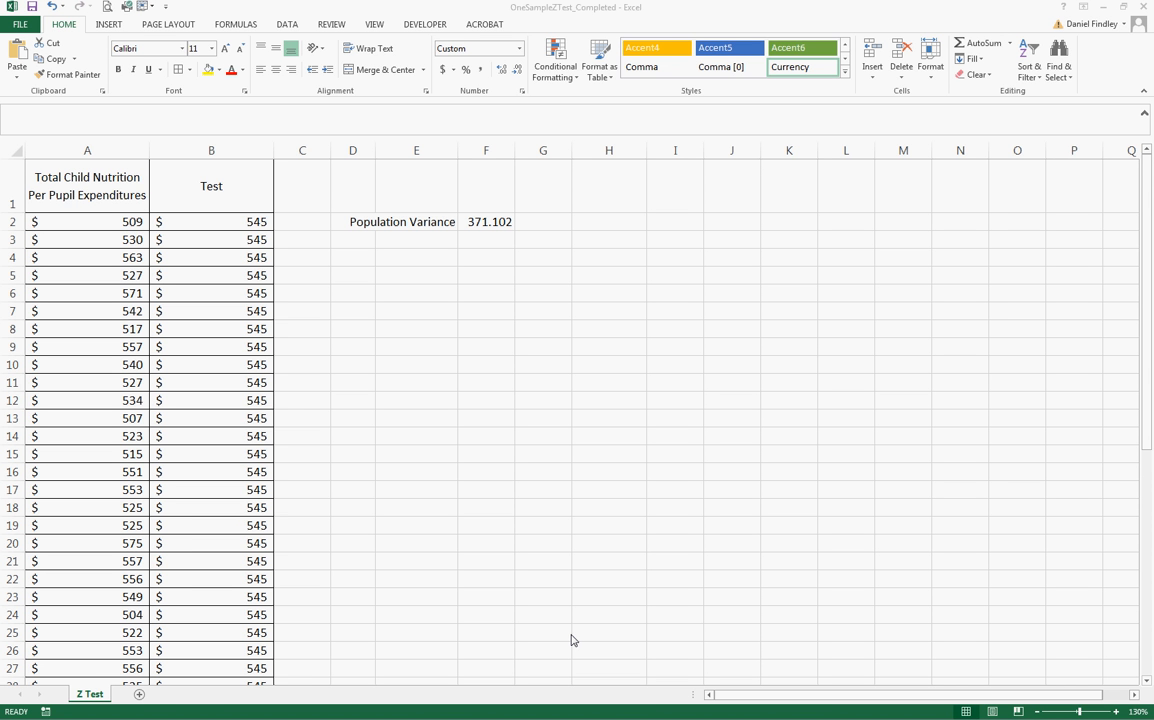
{"action": "mouse_move", "coordinate": [437, 318]}
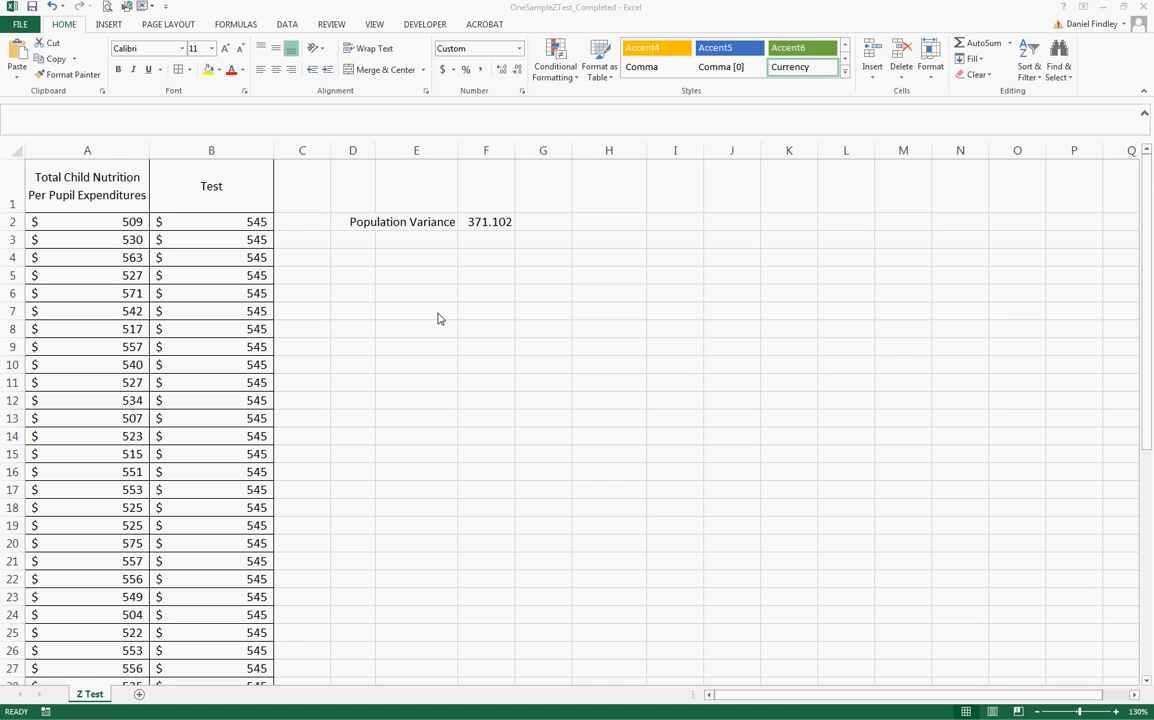
{"action": "mouse_move", "coordinate": [477, 243]}
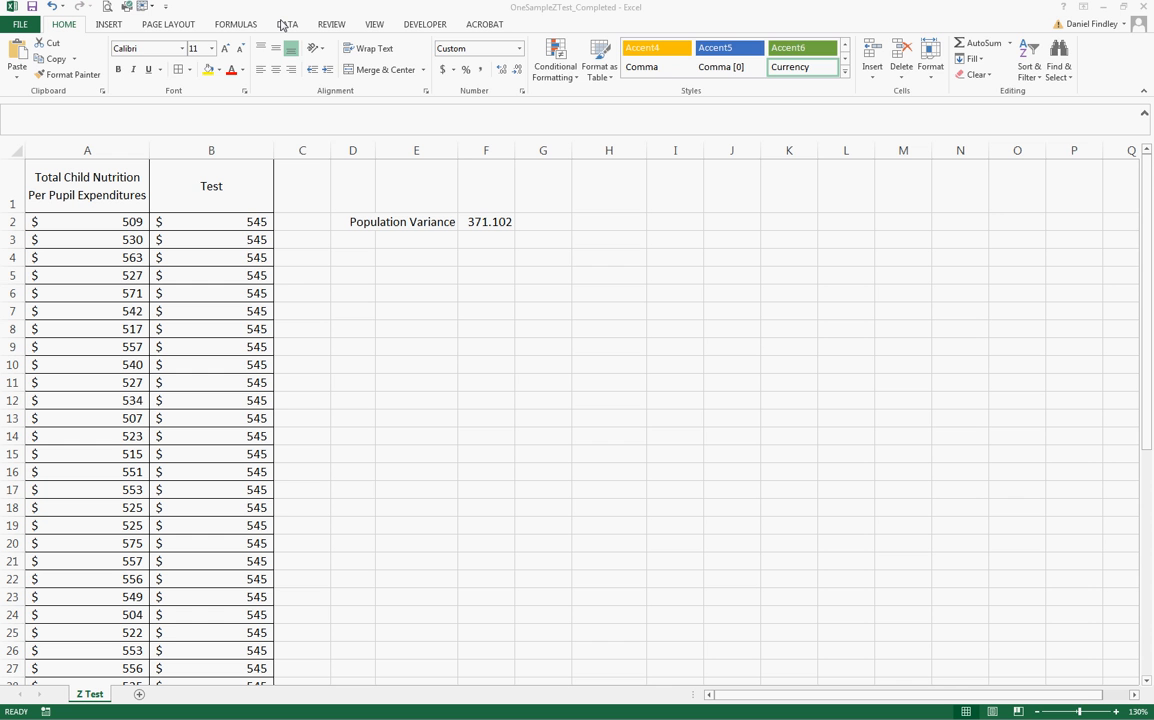
Open Data Analysis and choose z-Test: Two Sample for Means.
{"action": "left_click", "coordinate": [287, 23]}
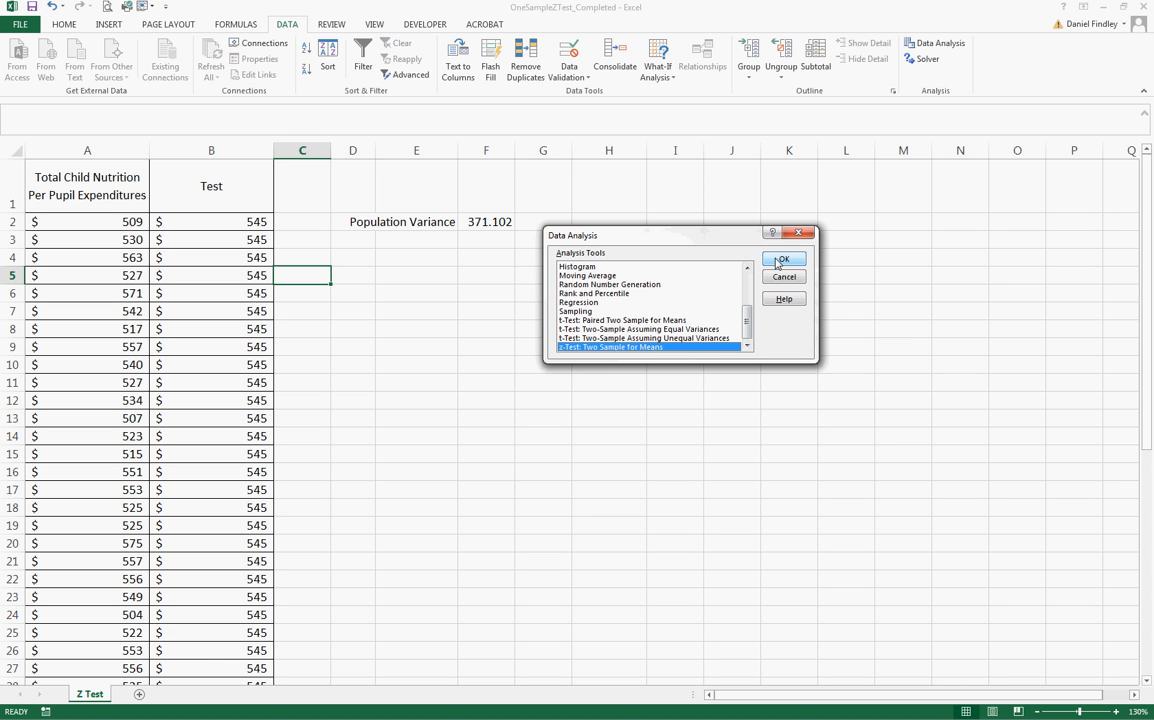
{"action": "left_click", "coordinate": [783, 259]}
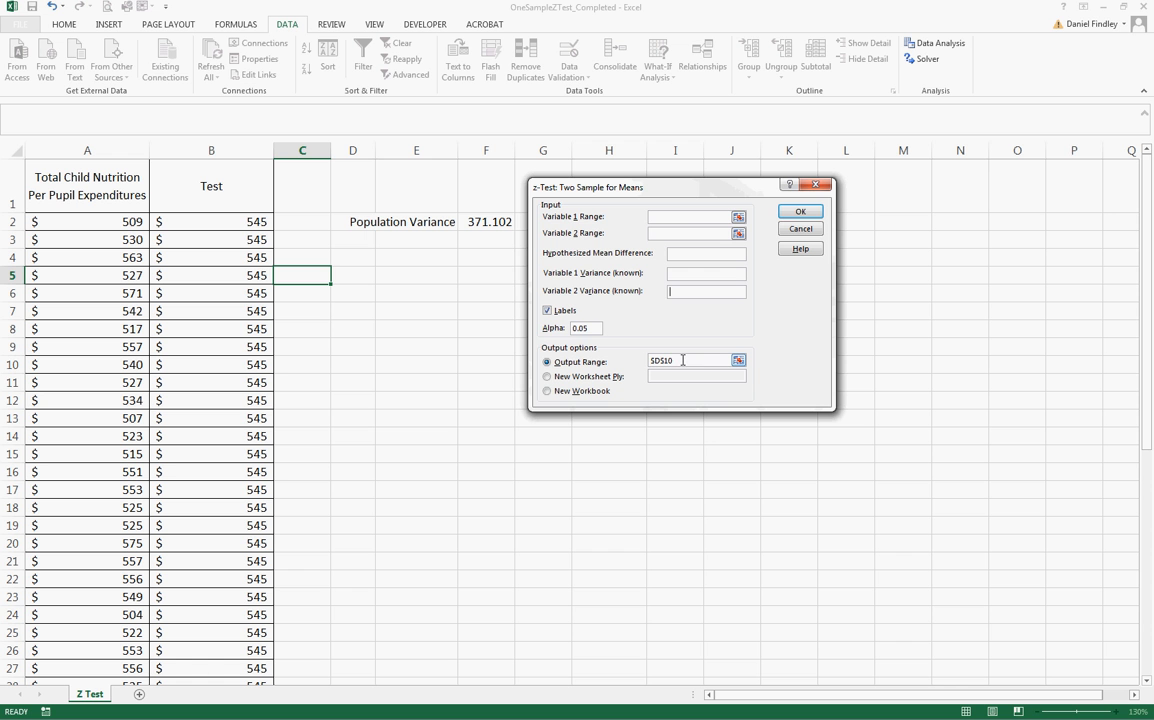
Set Variable 1 Range to $A$1:$A$51 and Variable 2 Range to $B$1:$B$51.
{"action": "left_click", "coordinate": [690, 217]}
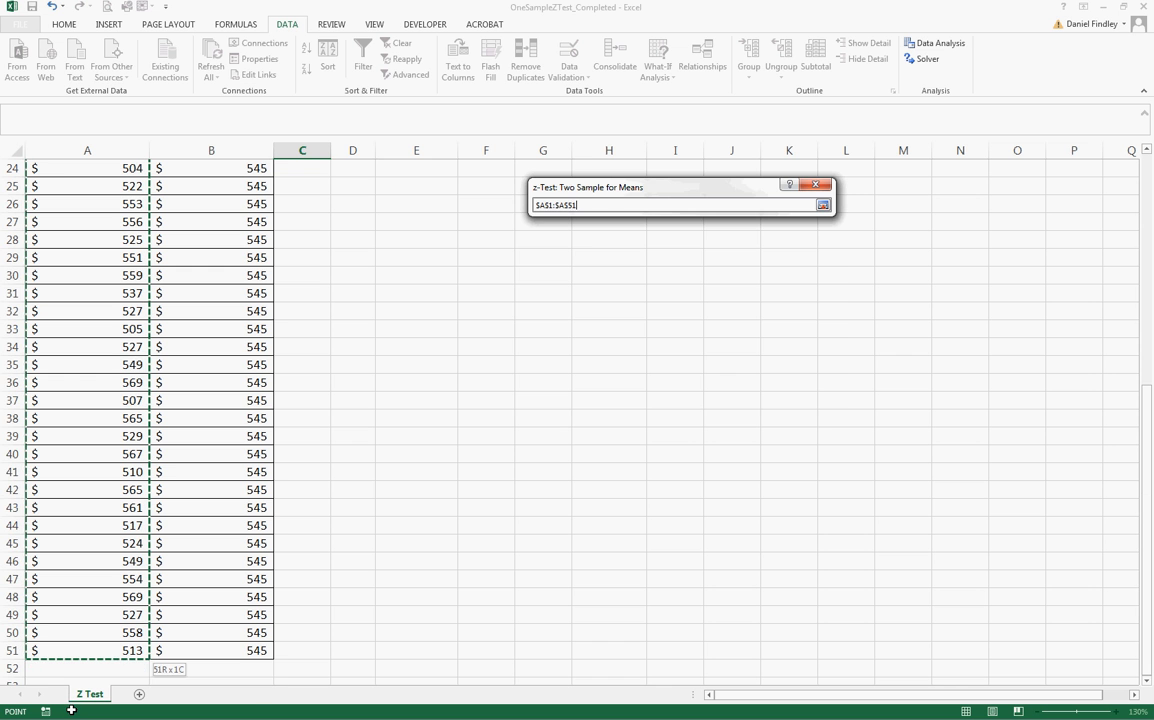
{"action": "left_click", "coordinate": [823, 205]}
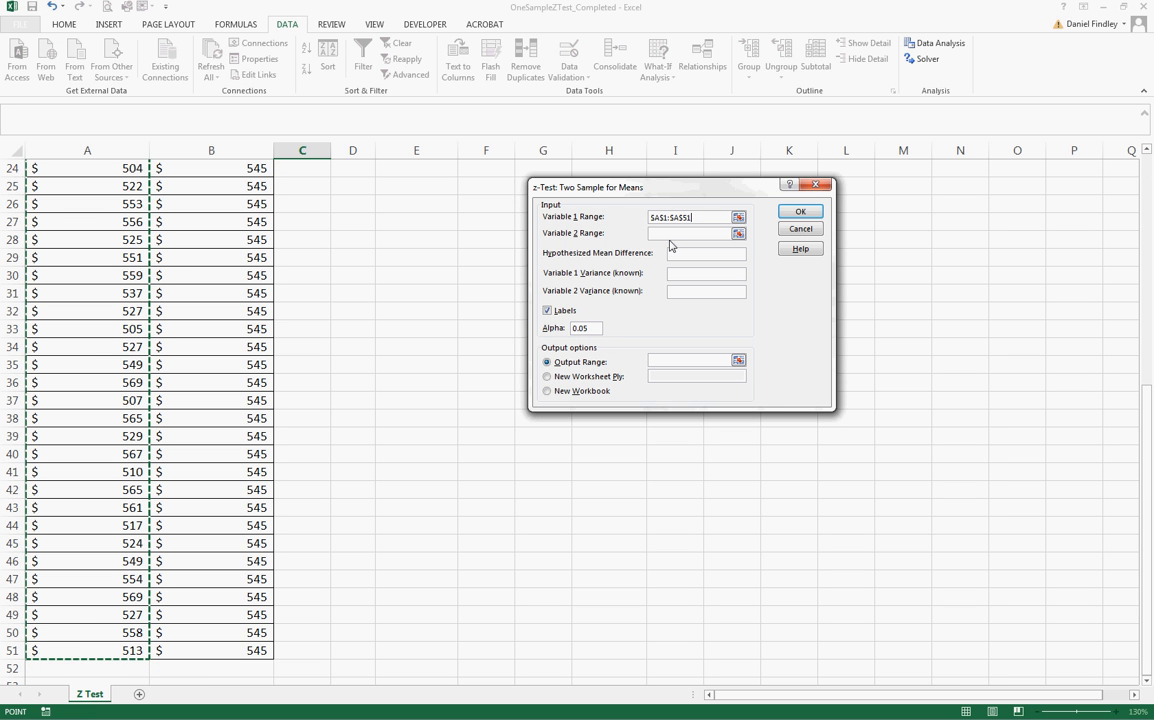
{"action": "left_click", "coordinate": [690, 233]}
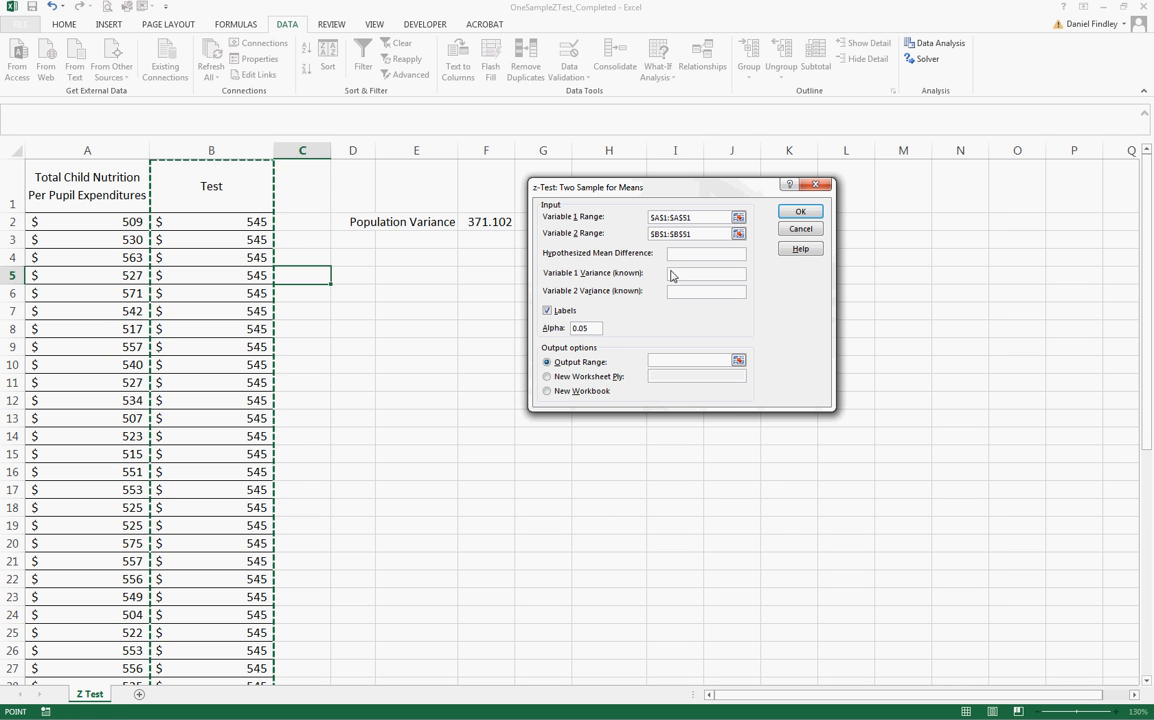
Enter known variance 371.102 for both variables and set the output range to E5.
{"action": "type", "text": "3"}
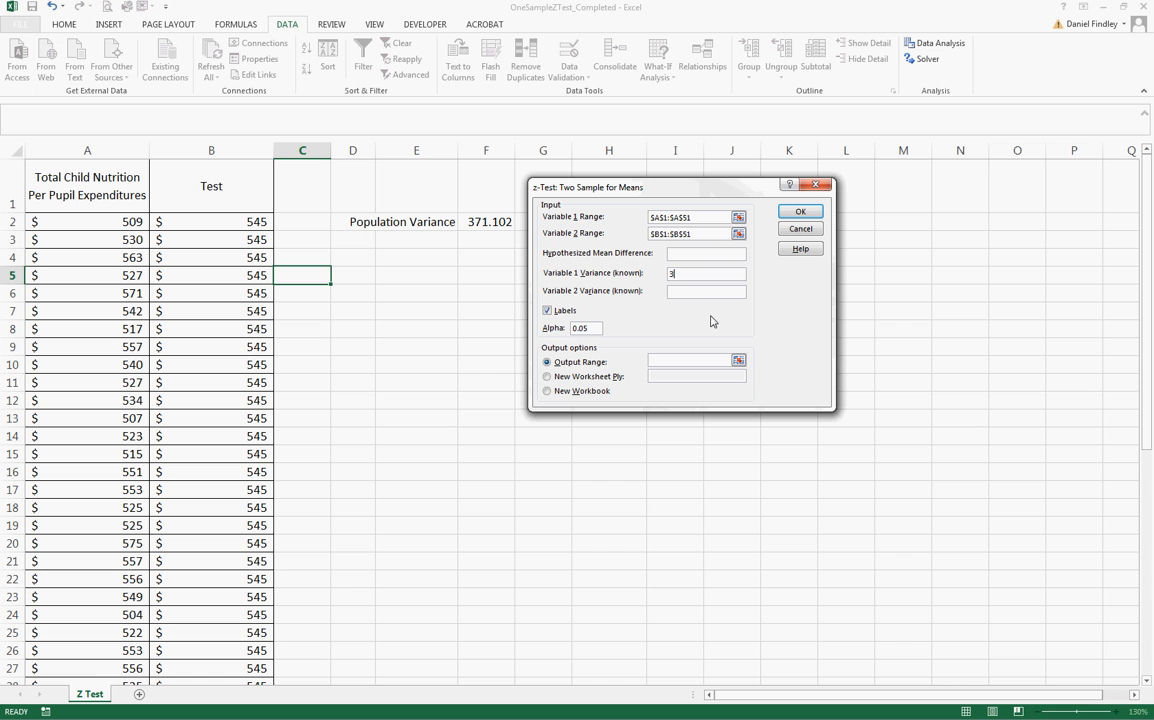
{"action": "type", "text": "371.102"}
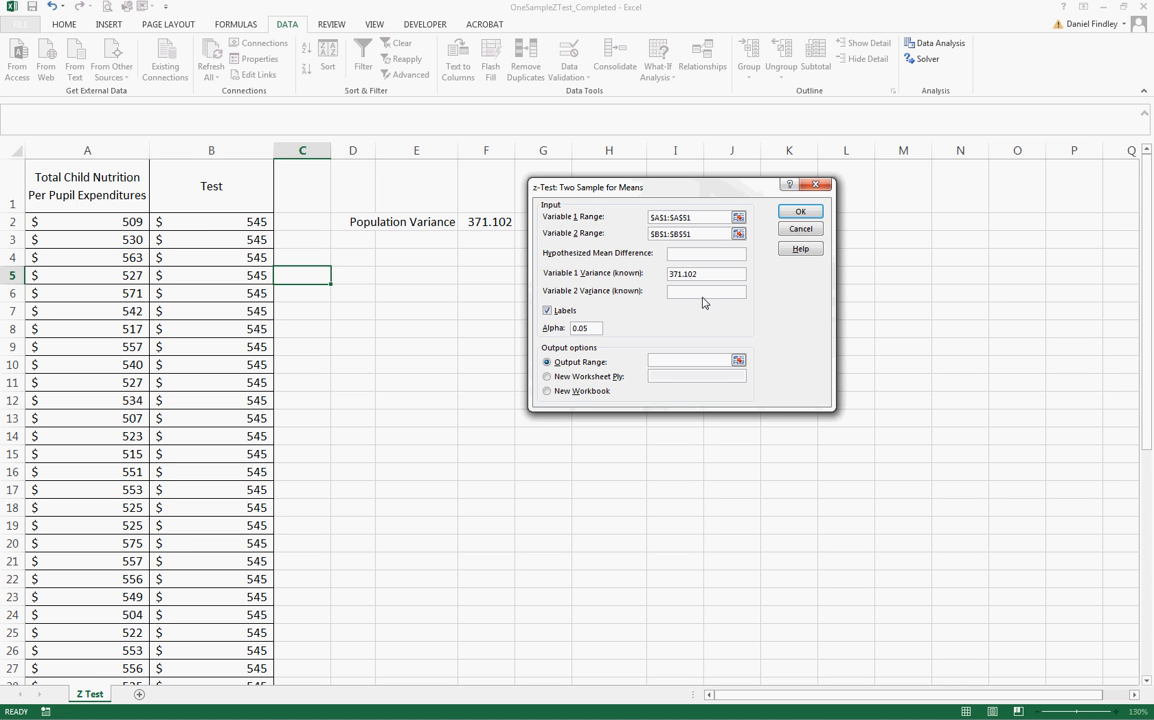
{"action": "type", "text": "371.102"}
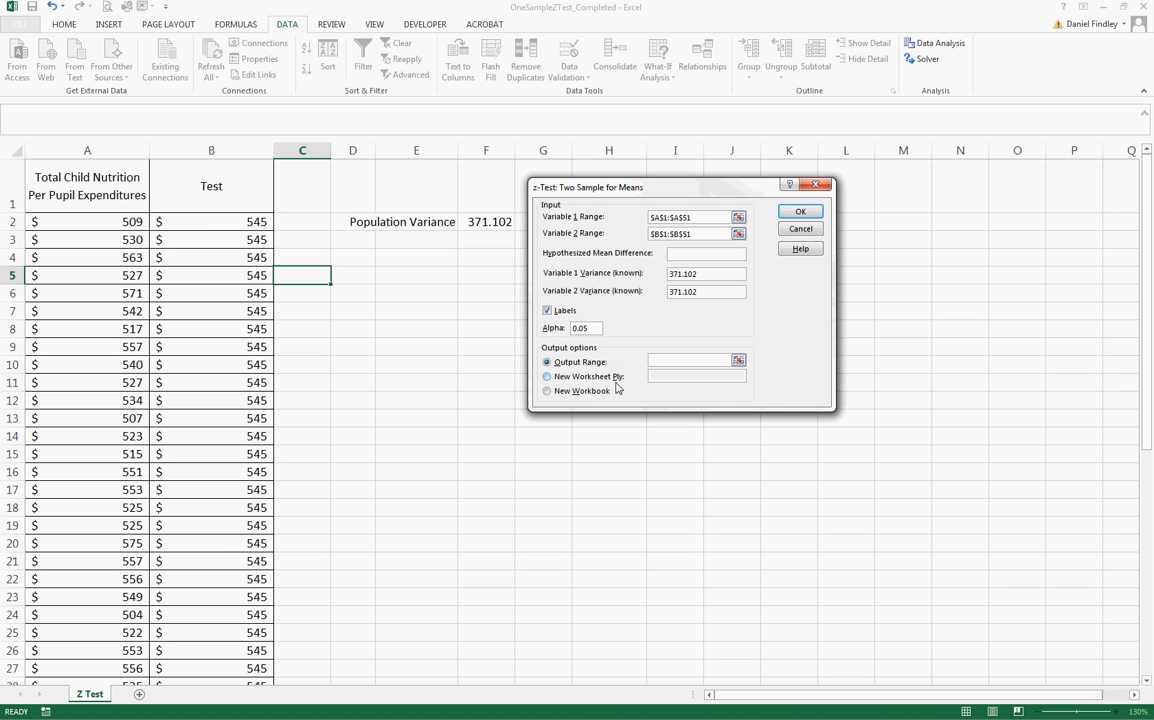
{"action": "left_click", "coordinate": [690, 361]}
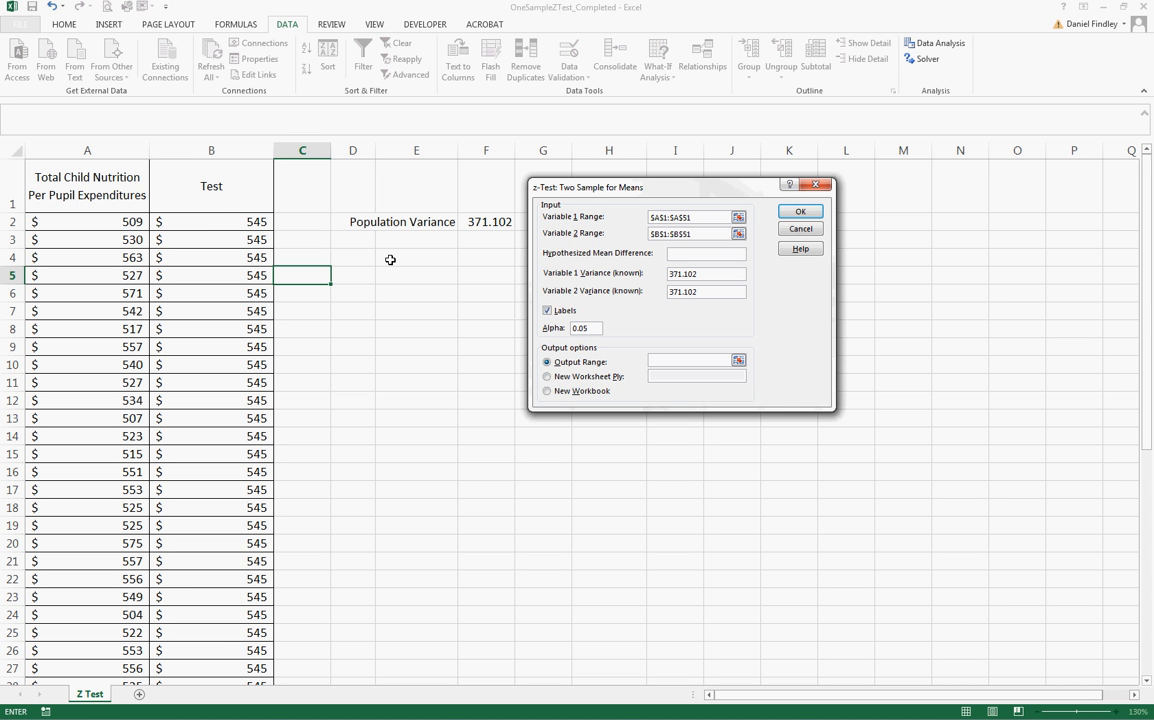
{"action": "left_click", "coordinate": [416, 275]}
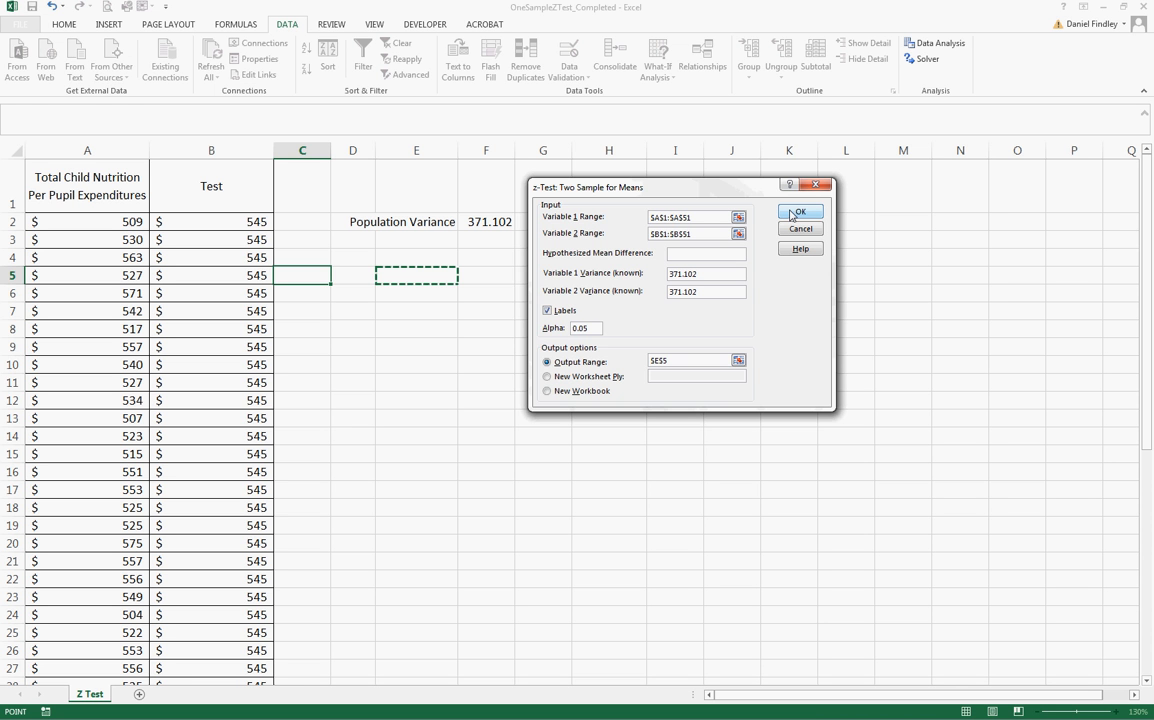
Run the z-test to produce results at E5 and widen column E.
{"action": "left_click", "coordinate": [799, 212]}
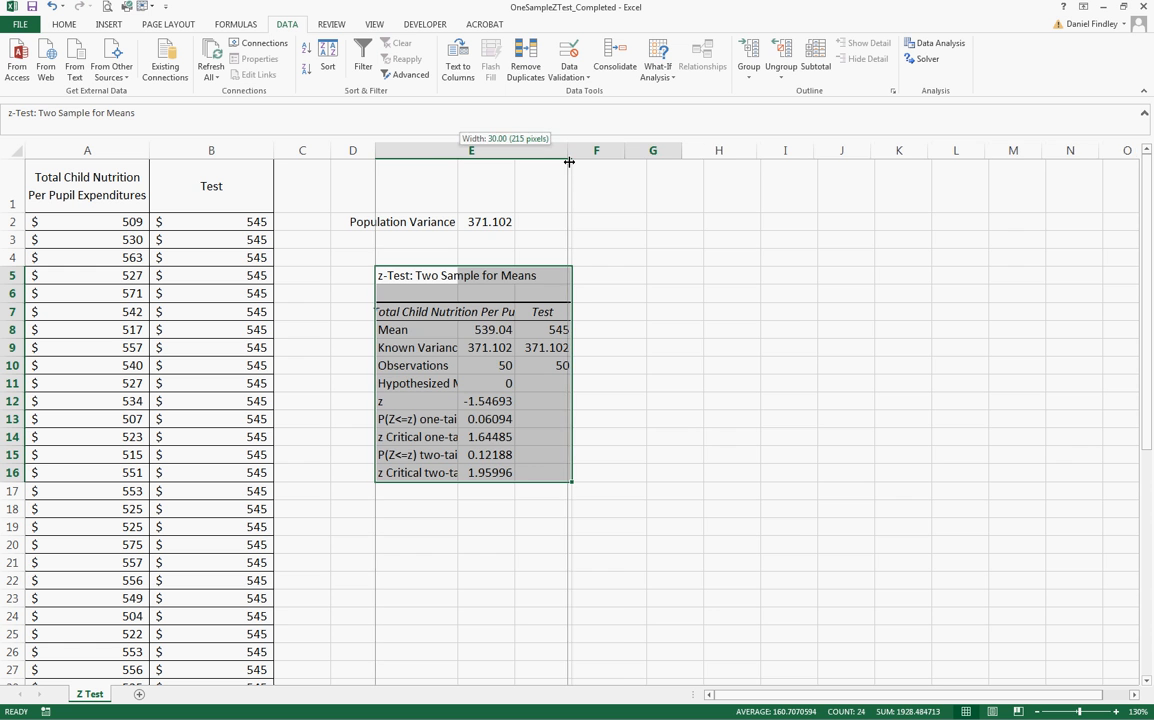
{"action": "left_click_drag", "start_coordinate": [569, 150], "coordinate": [700, 150]}
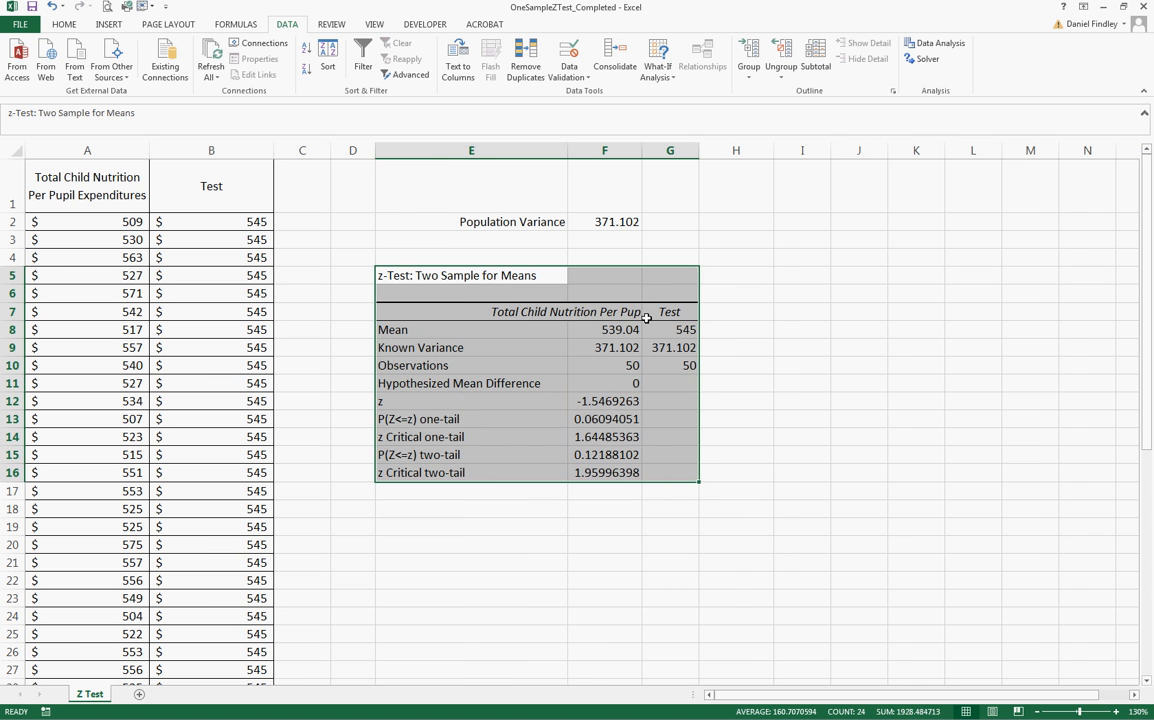
Select E15:F16, the two-tail P and critical value rows, for yellow fill.
{"action": "left_click", "coordinate": [604, 329]}
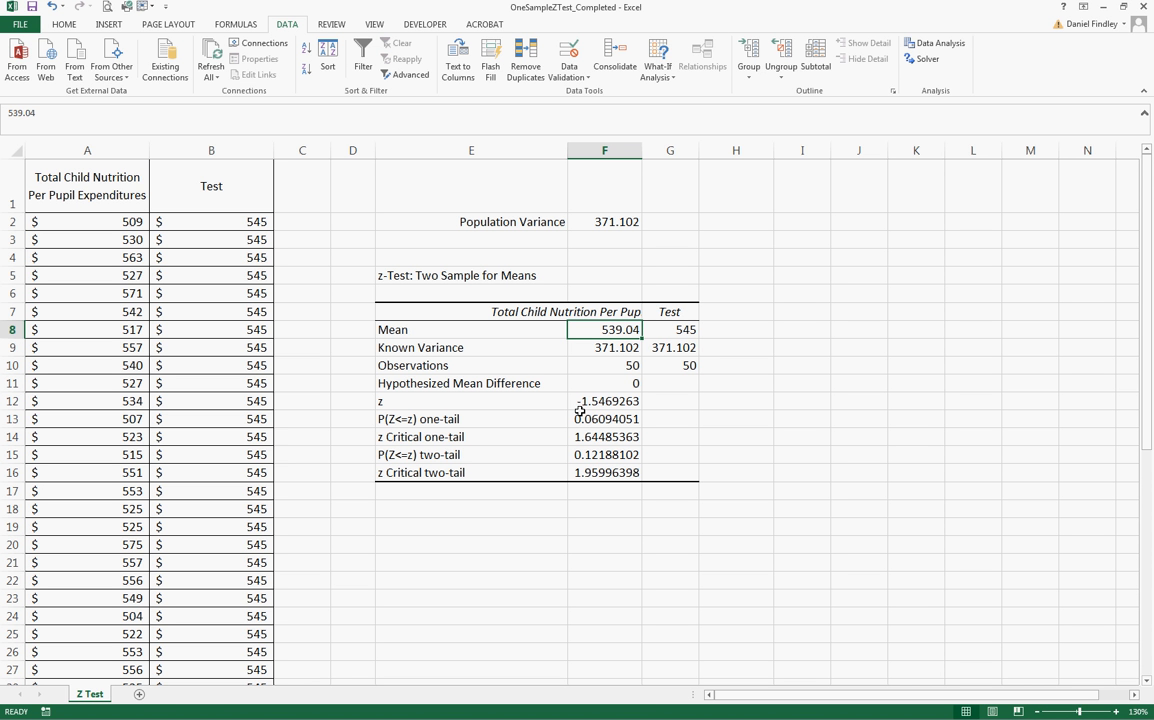
{"action": "mouse_move", "coordinate": [468, 454]}
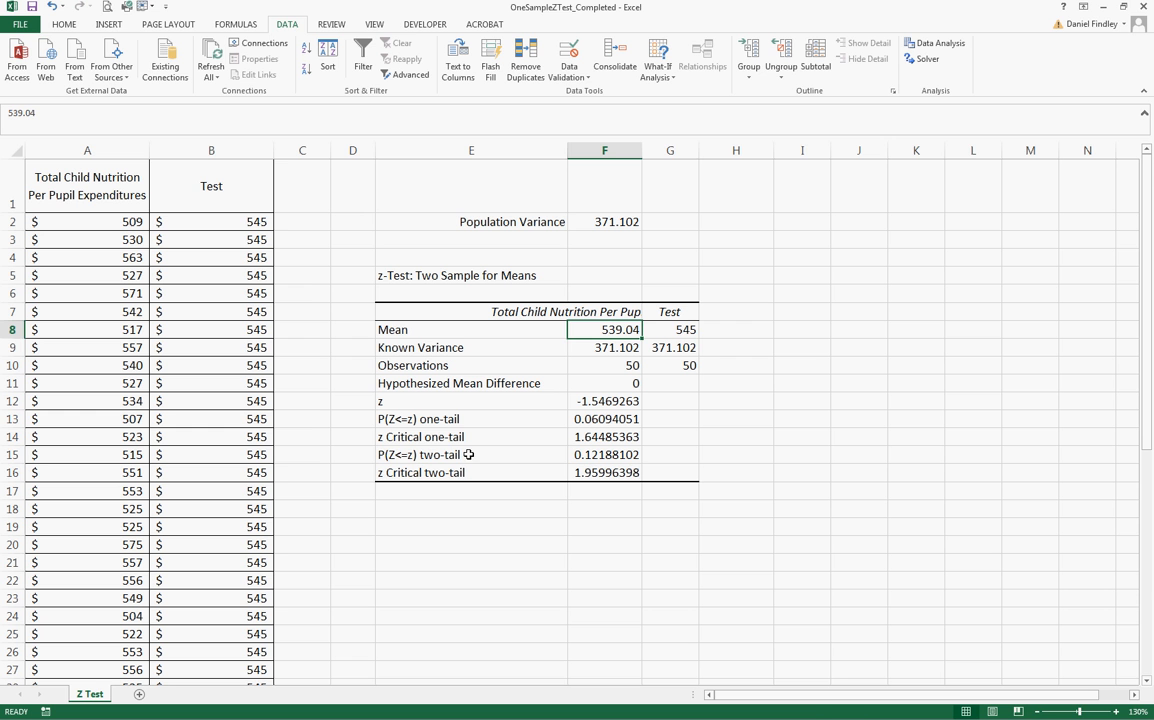
{"action": "left_click_drag", "start_coordinate": [471, 454], "coordinate": [670, 472]}
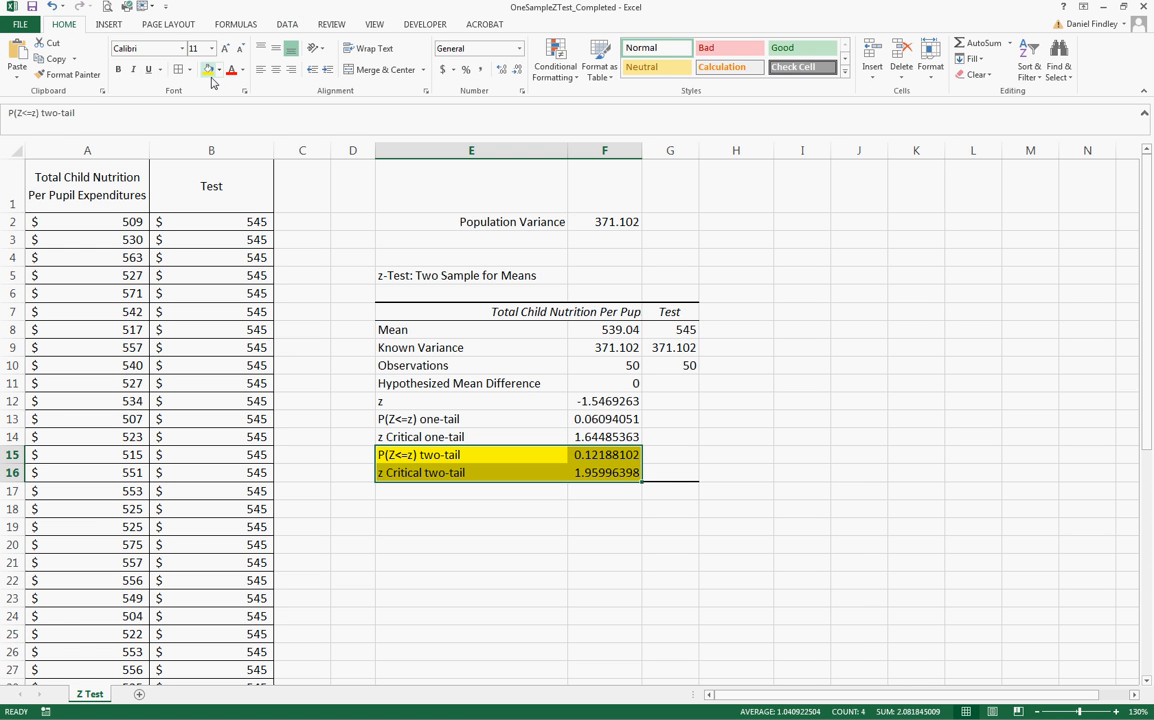
{"action": "left_click", "coordinate": [604, 454]}
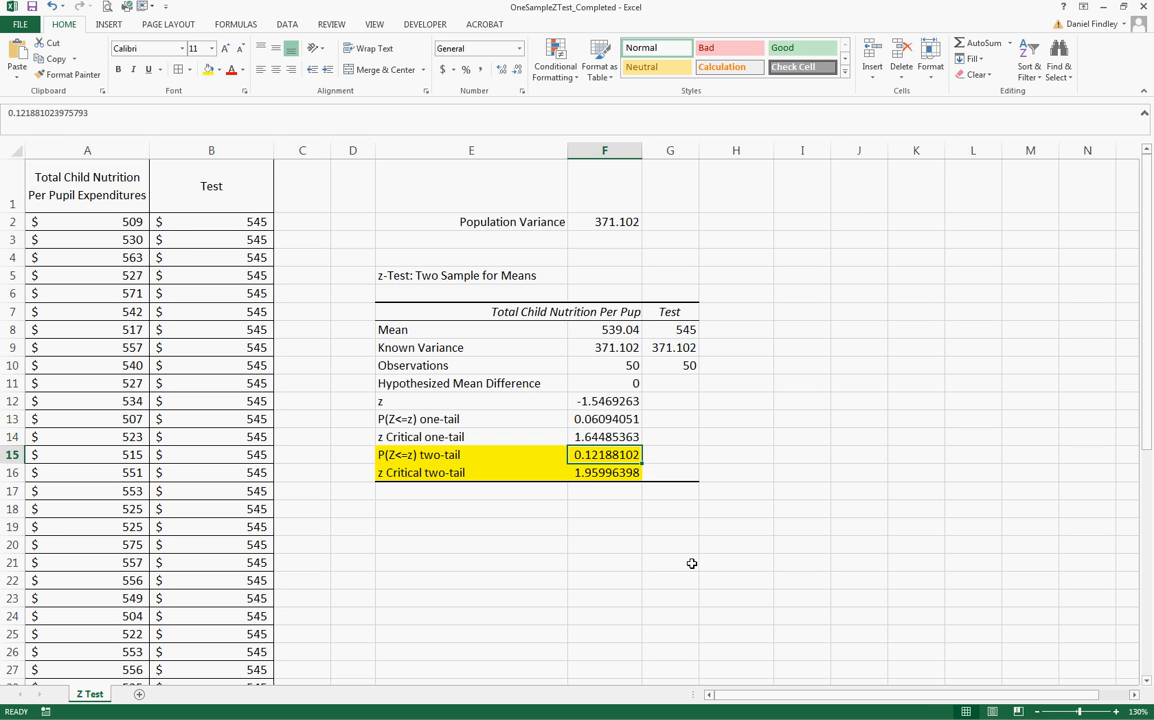
{"action": "mouse_move", "coordinate": [678, 569]}
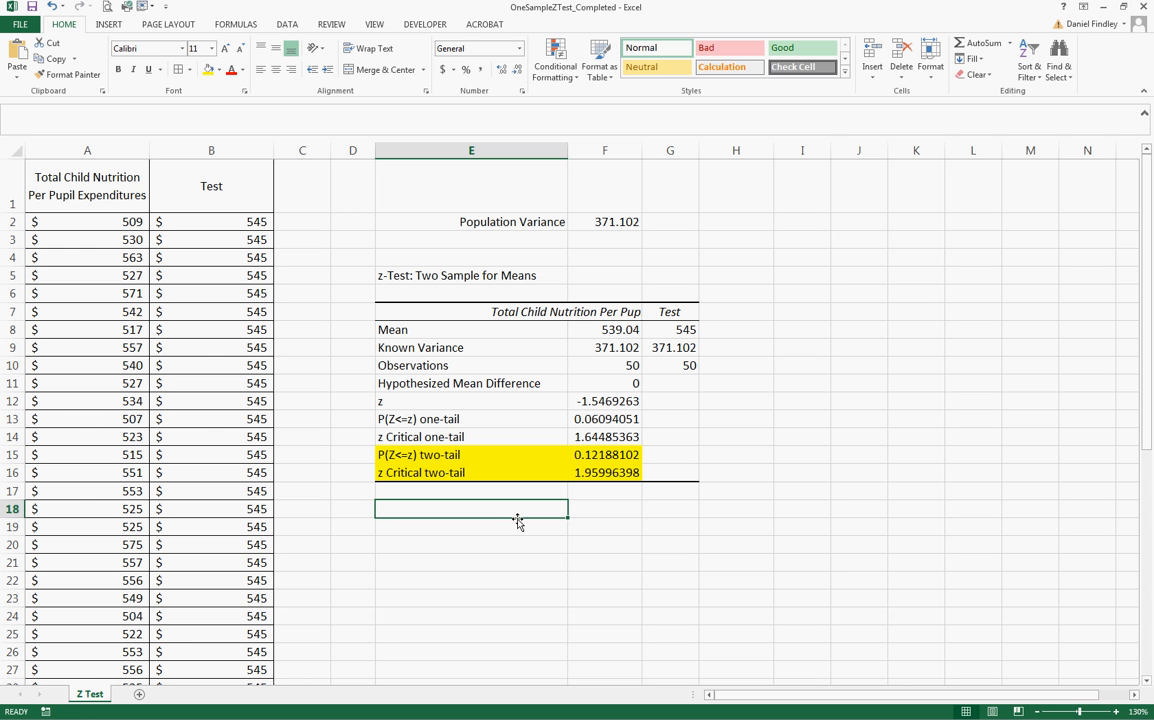
Type 'Null hypothesis: PPE = $540' in E18.
{"action": "type", "text": "Null"}
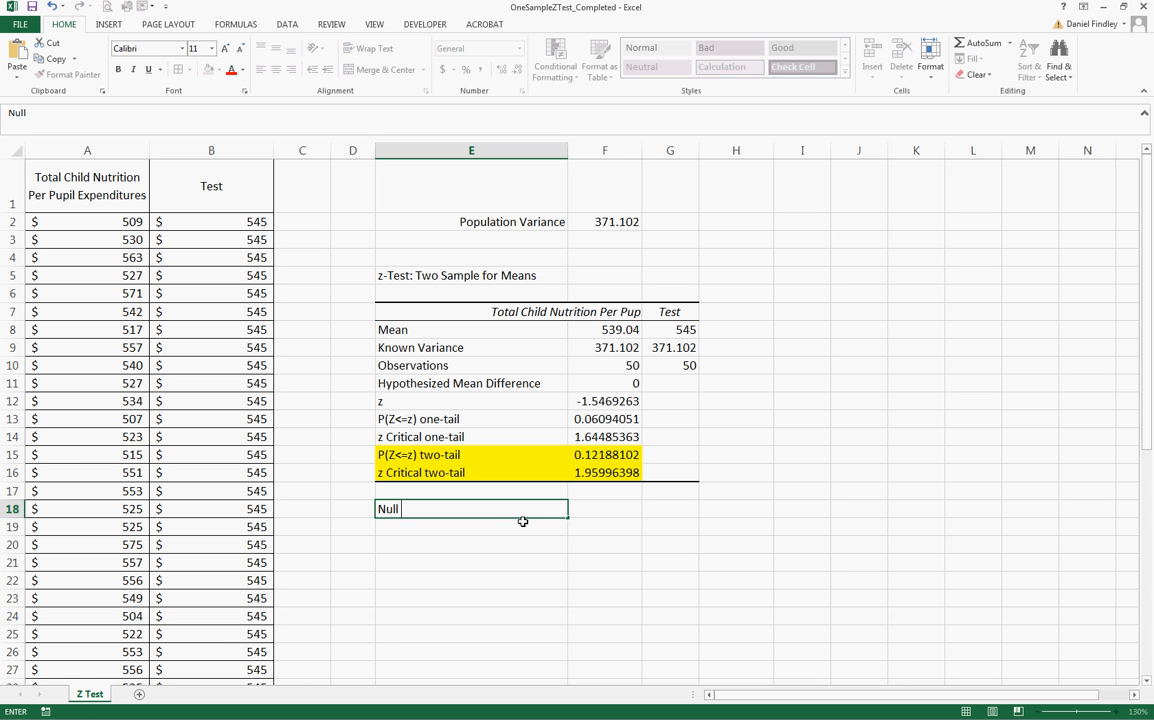
{"action": "type", "text": "hypot"}
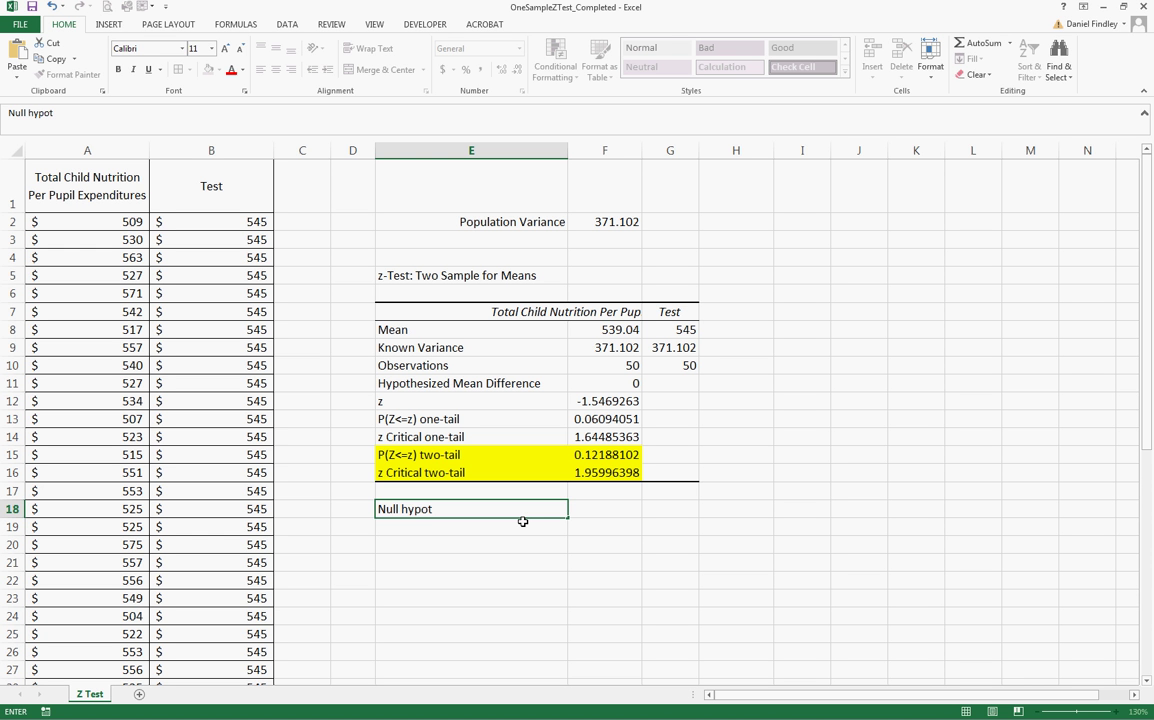
{"action": "type", "text": "hesis"}
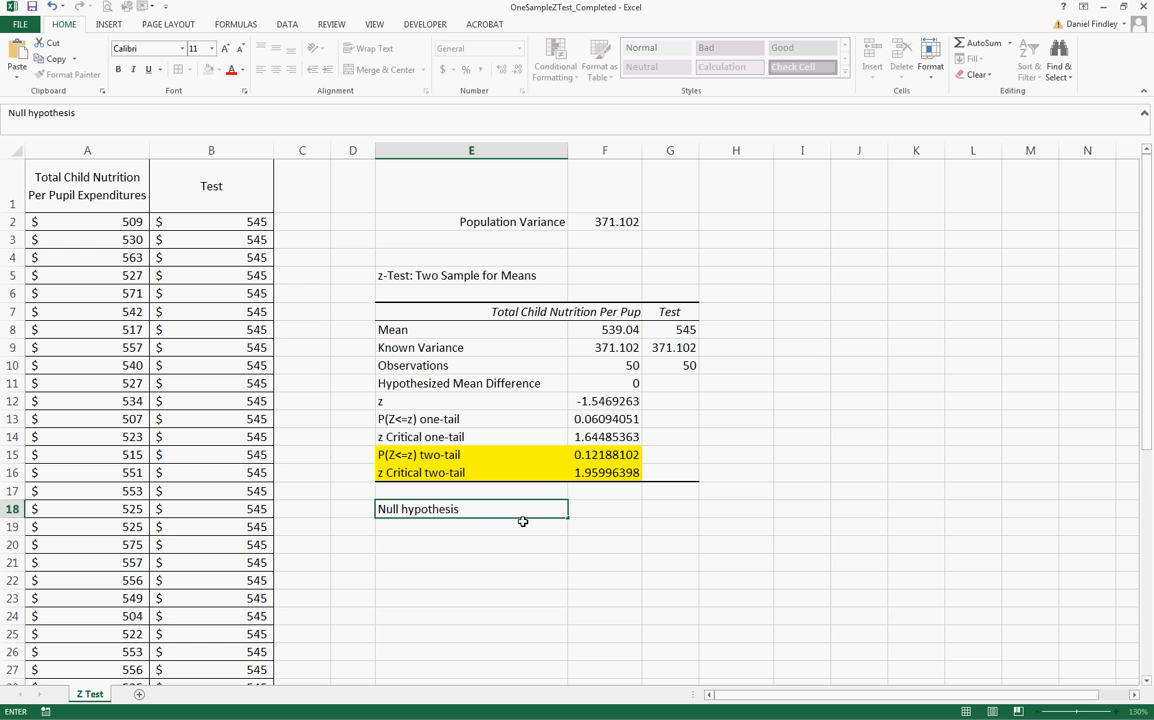
{"action": "type", "text": ":"}
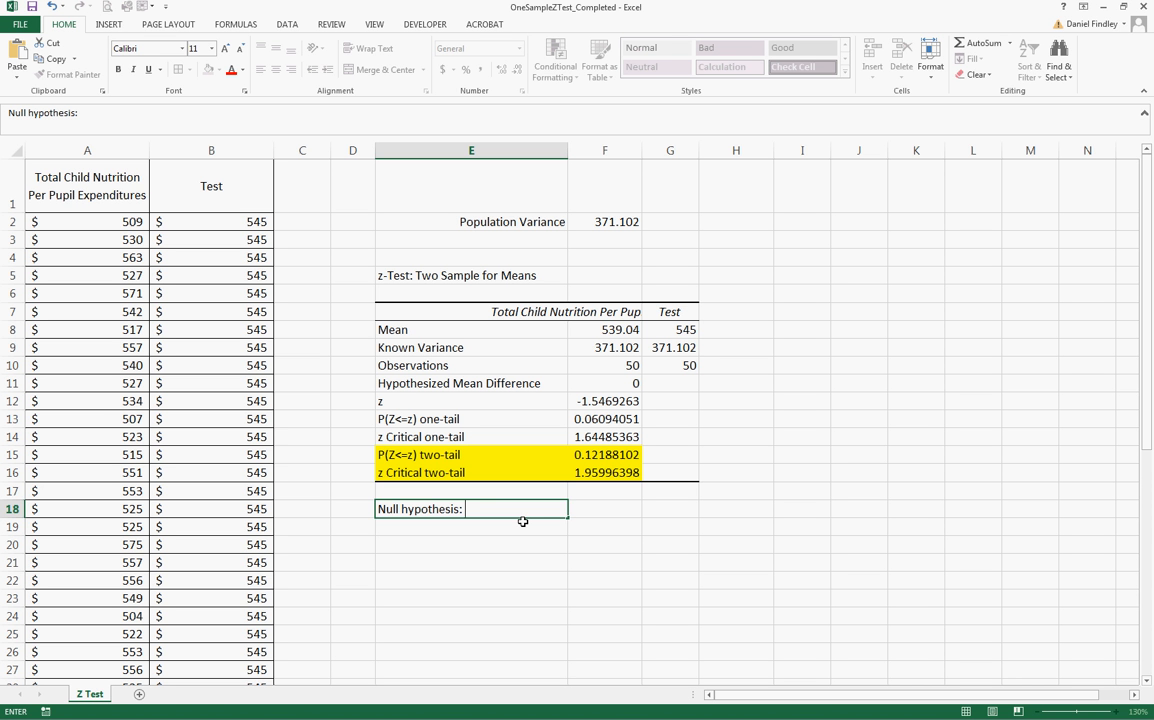
{"action": "type", "text": "PPE"}
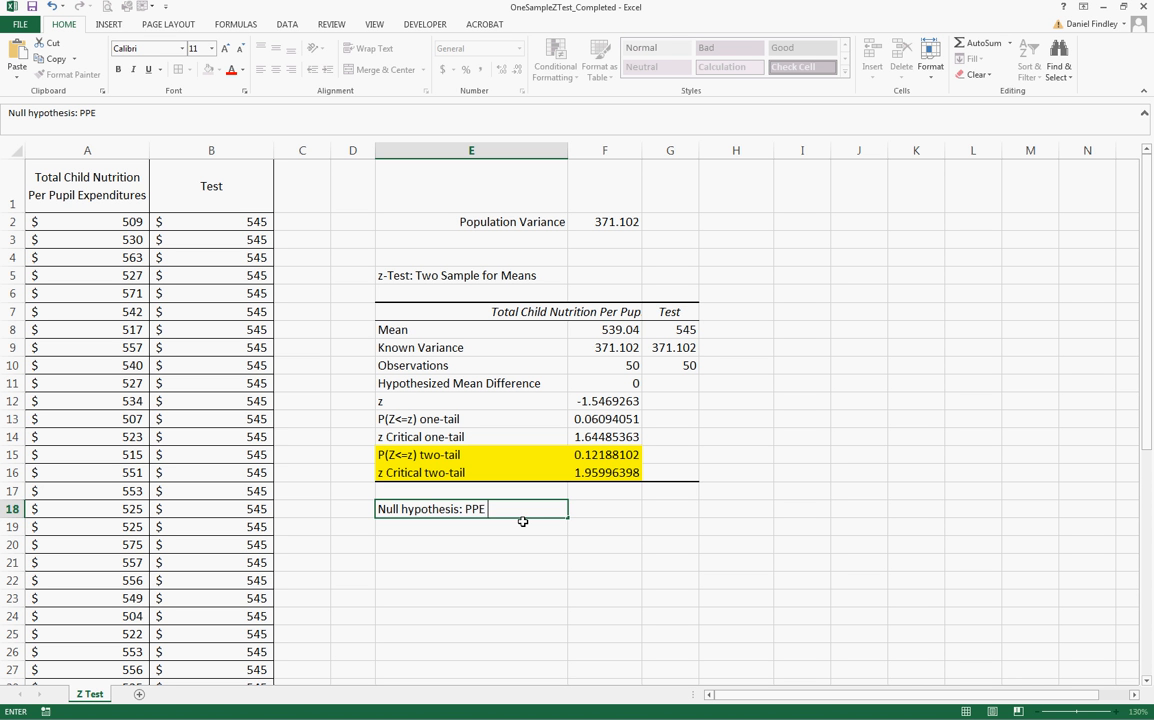
{"action": "type", "text": "= $540"}
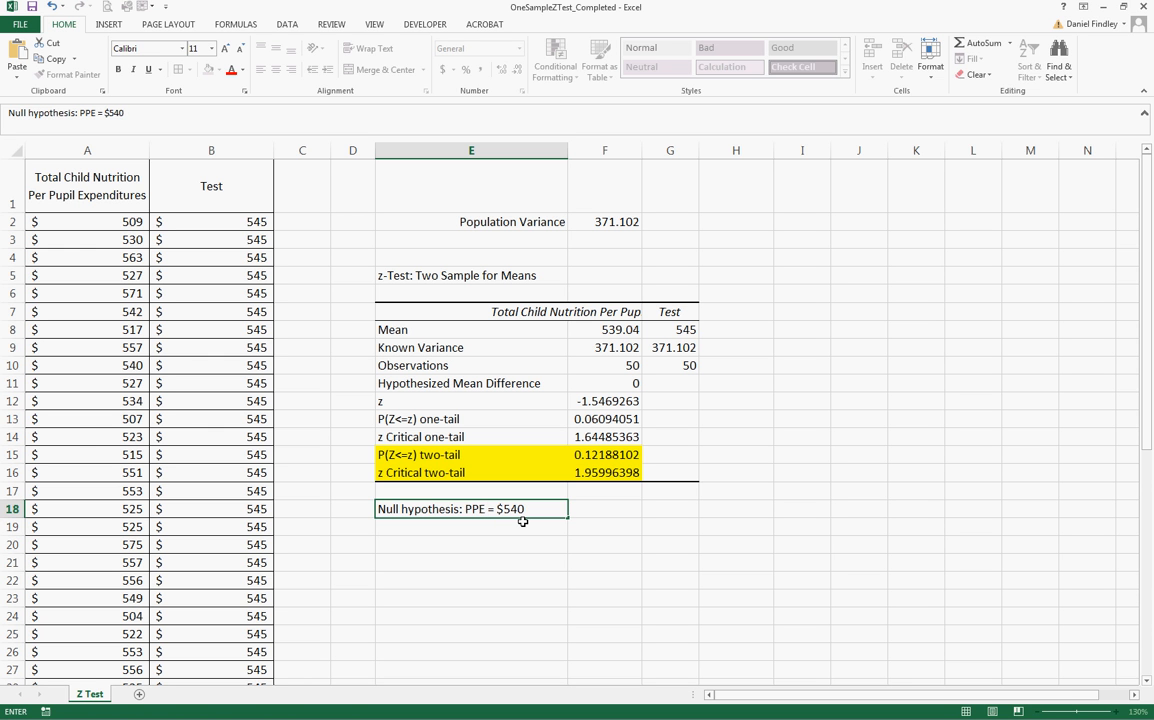
Type 'Alternative hypothesis: PPE does not equal $540' in E19.
{"action": "type", "text": "Altern"}
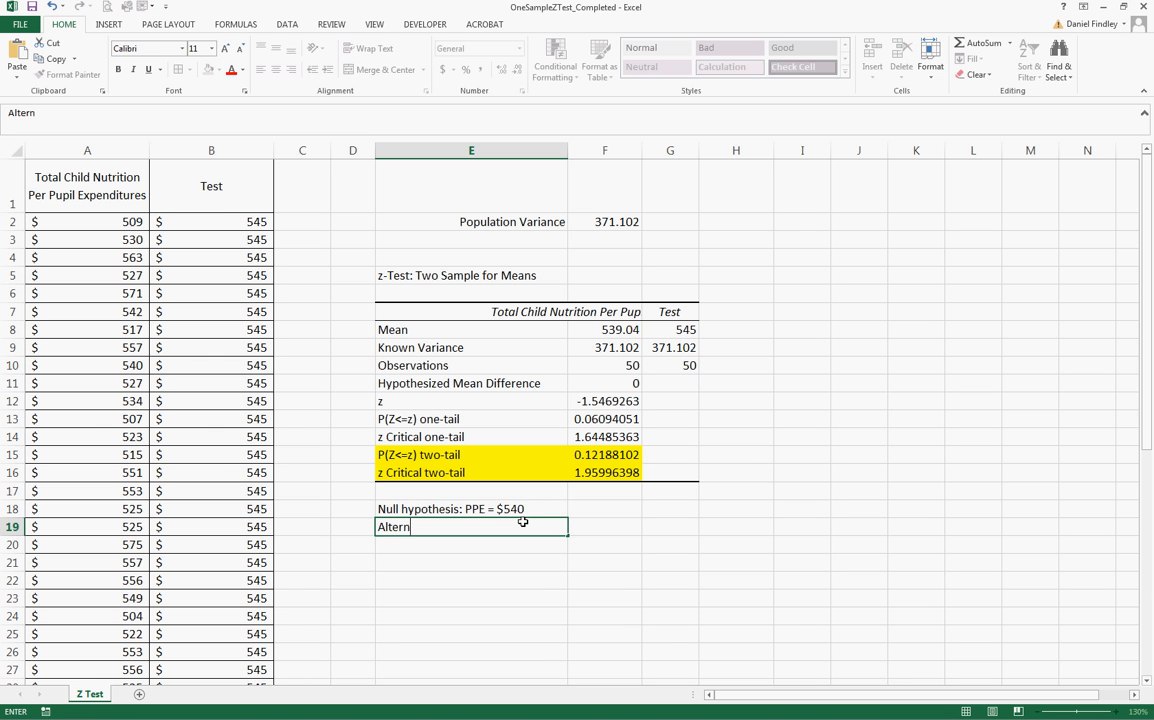
{"action": "type", "text": "ative"}
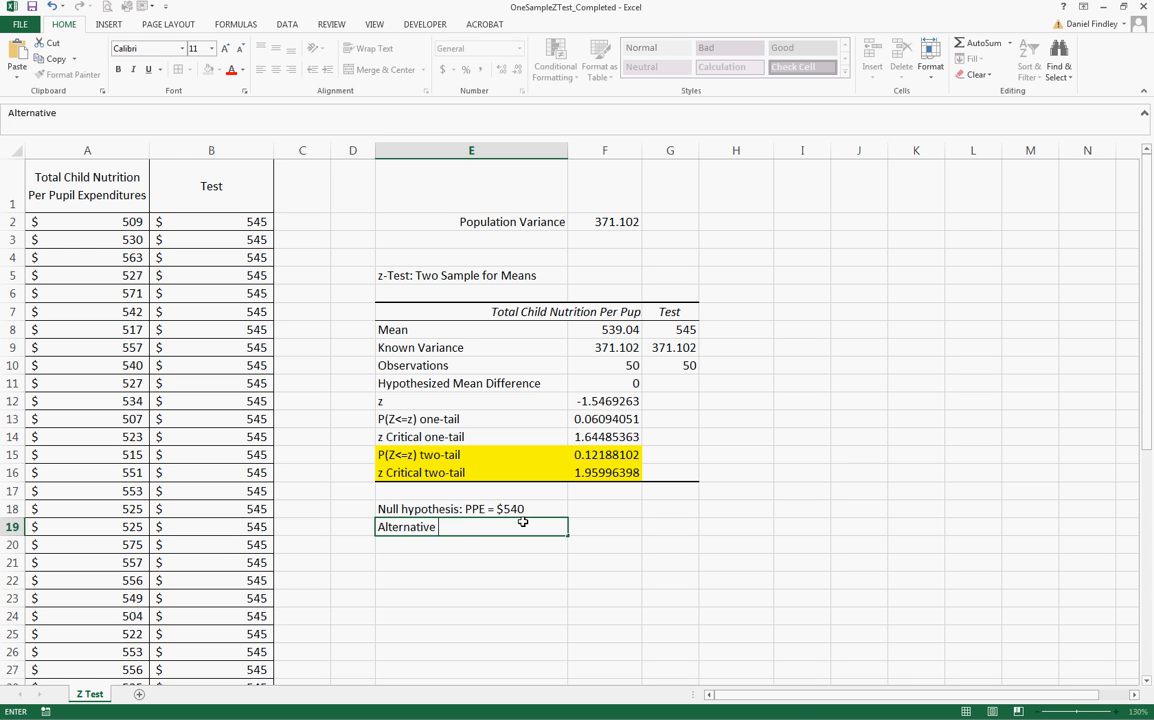
{"action": "type", "text": "hypothesis"}
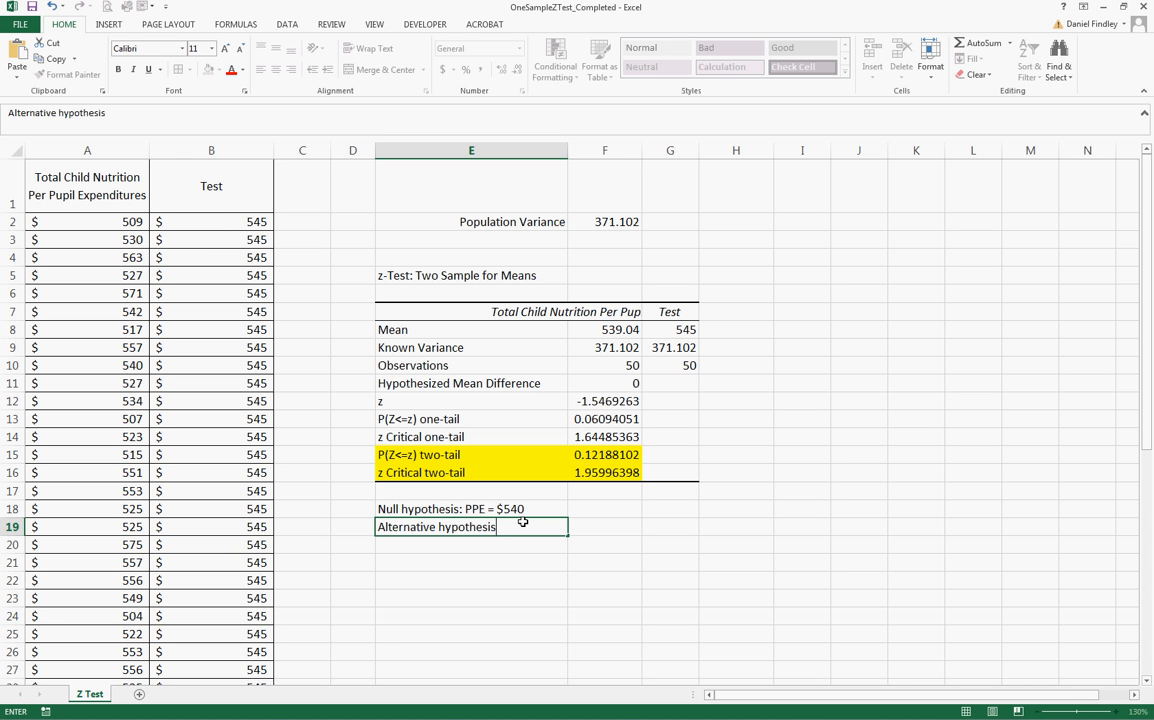
{"action": "type", "text": ":"}
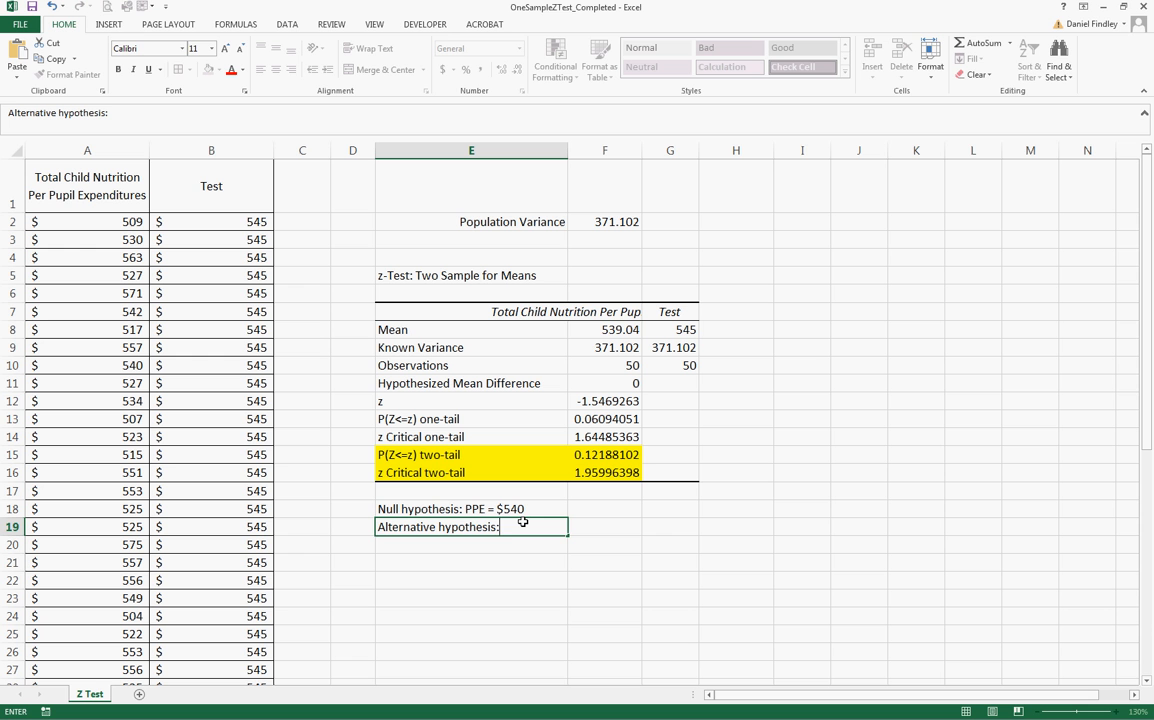
{"action": "type", "text": "PPE"}
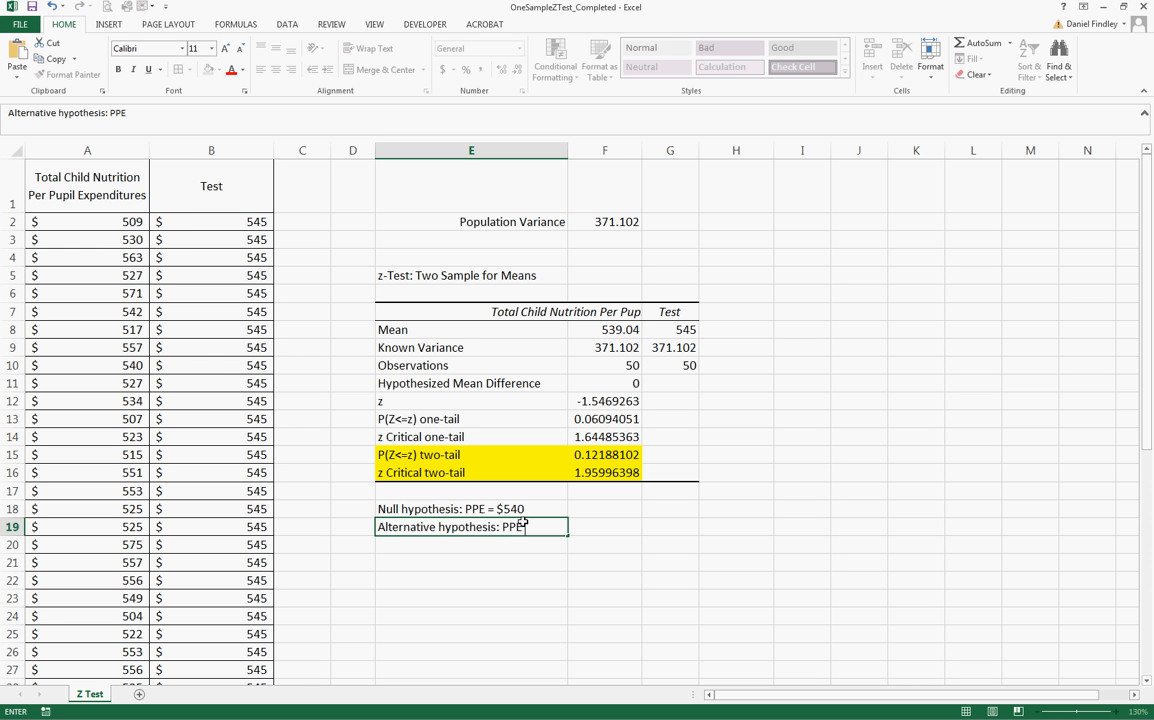
{"action": "type", "text": "does note"}
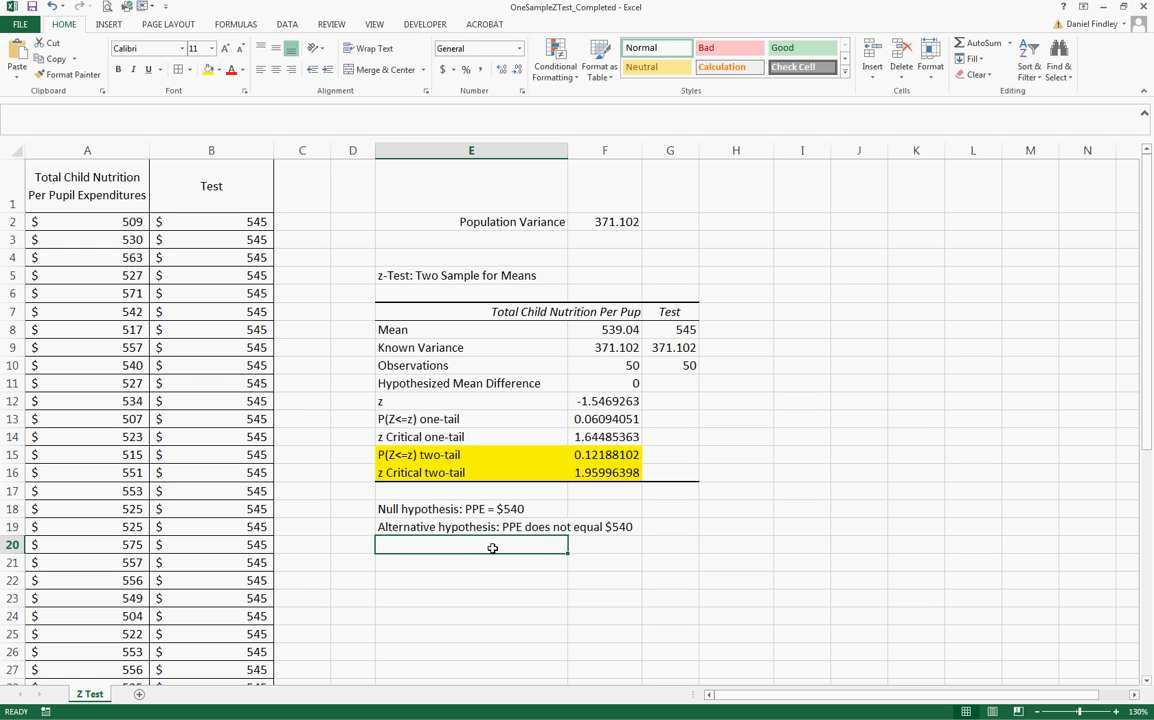
Change $540 to $545 in both hypothesis statements in E18 and E19.
{"action": "left_click", "coordinate": [604, 454]}
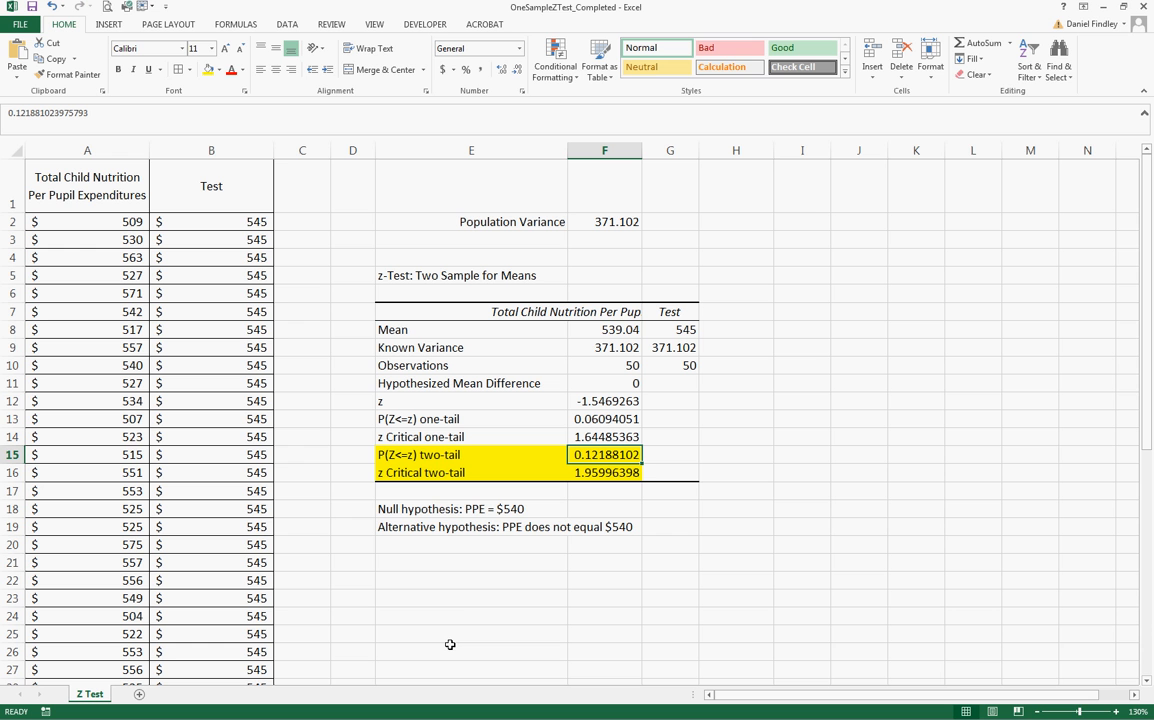
{"action": "mouse_move", "coordinate": [459, 615]}
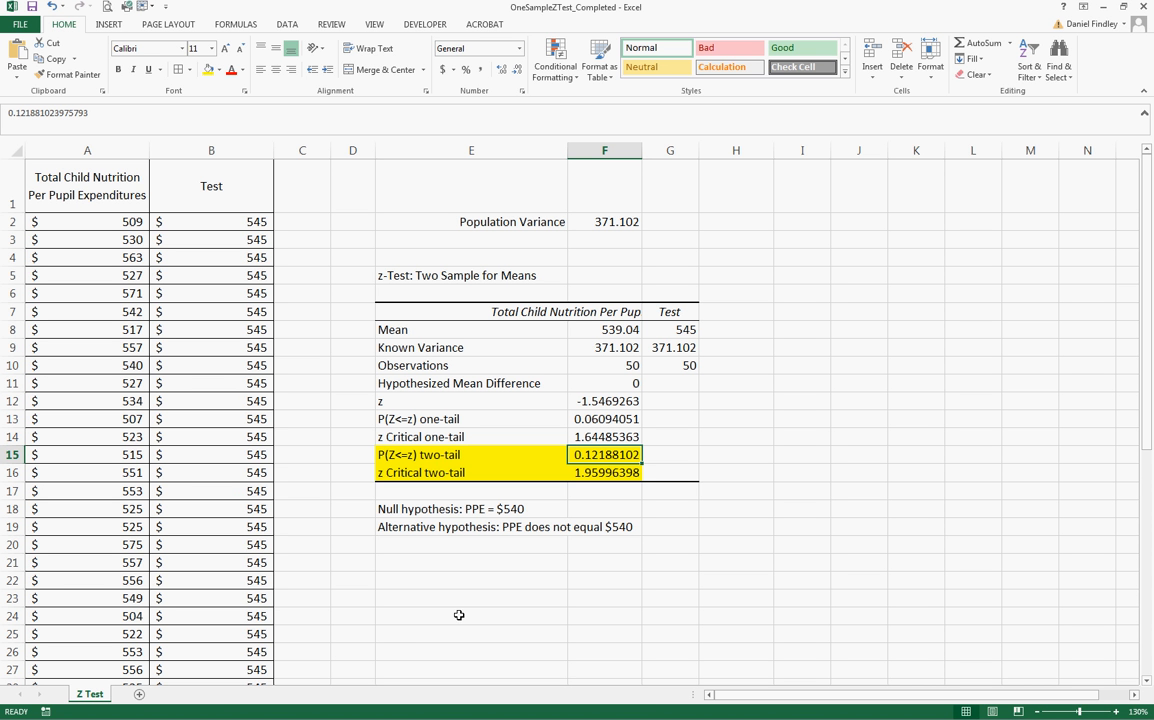
{"action": "mouse_move", "coordinate": [490, 521]}
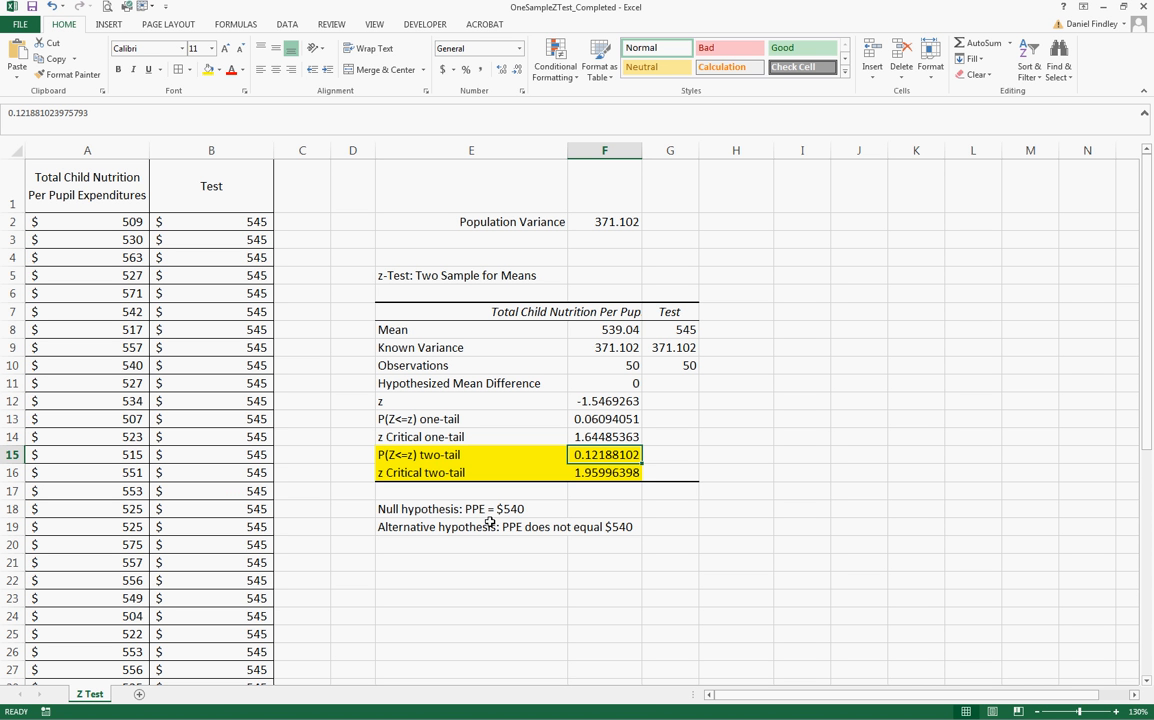
{"action": "left_click", "coordinate": [471, 508]}
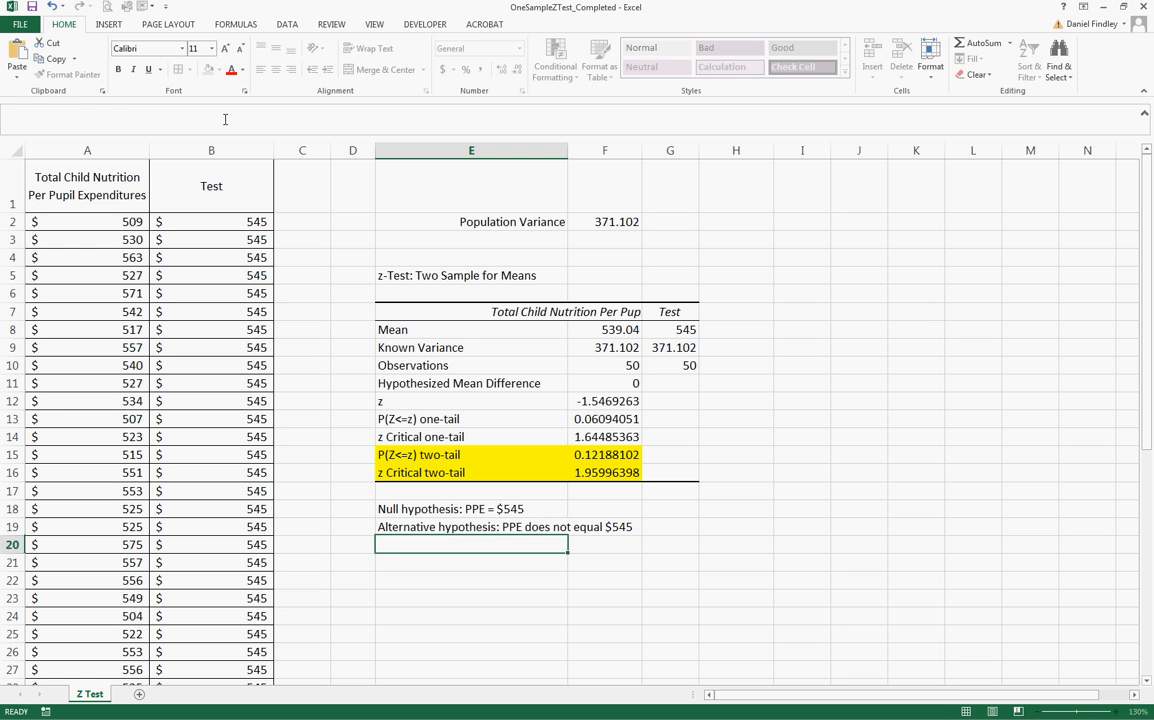
Fill the Test mean cell G8 (545) yellow, then return to E18.
{"action": "left_click", "coordinate": [669, 329]}
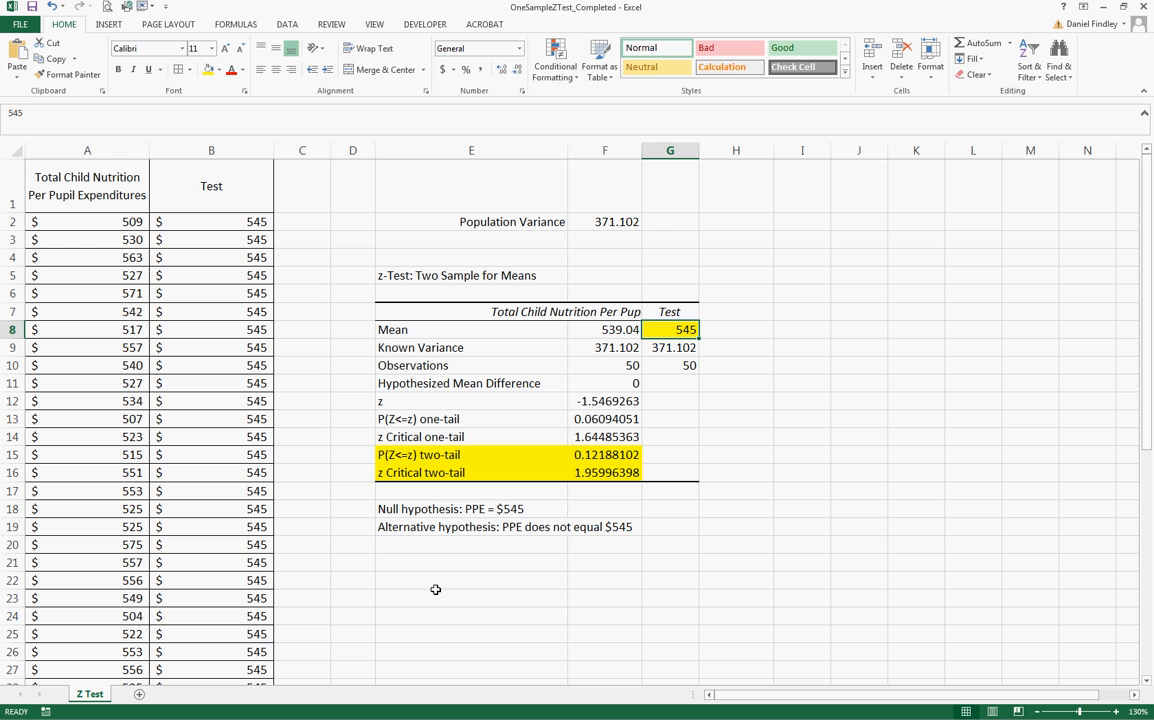
{"action": "left_click", "coordinate": [471, 509]}
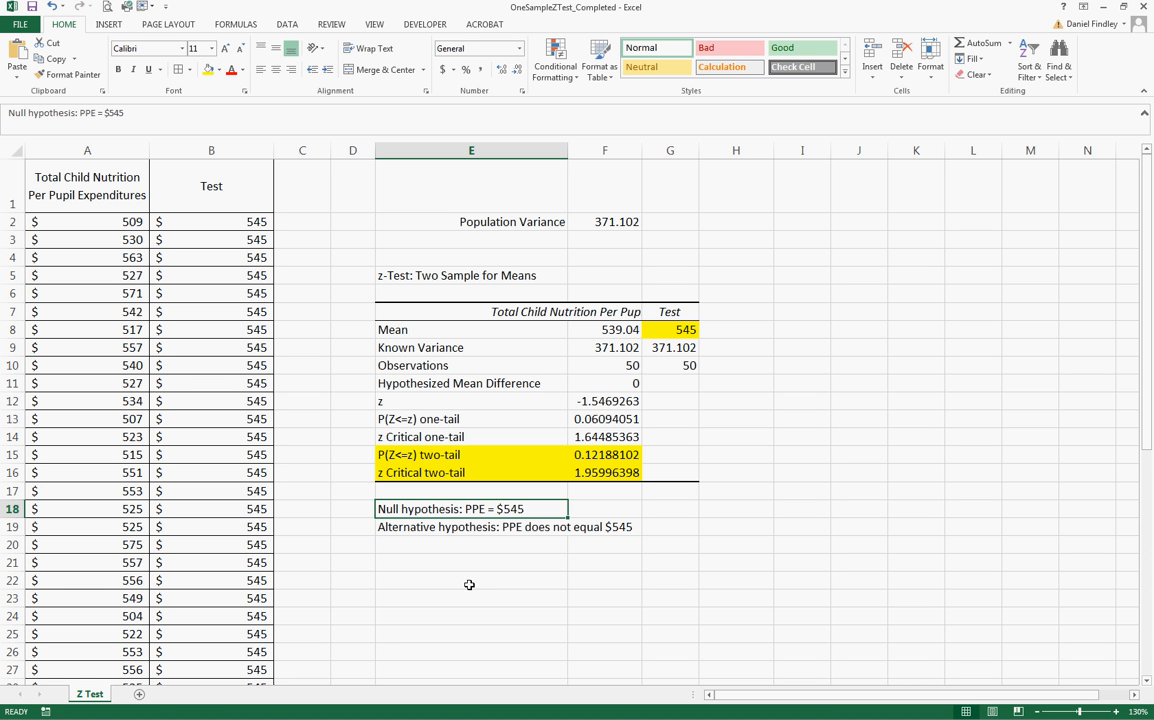